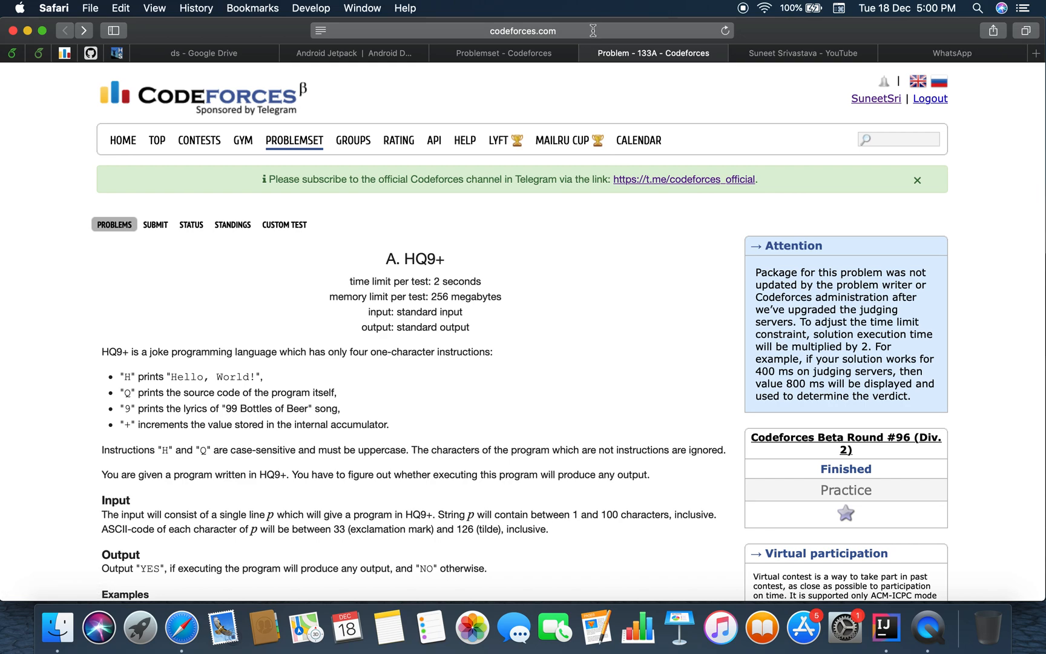
- Scroll through the HQ9+ statement, highlighting the descriptions of the 9 and + instructions
left_click(522, 31)
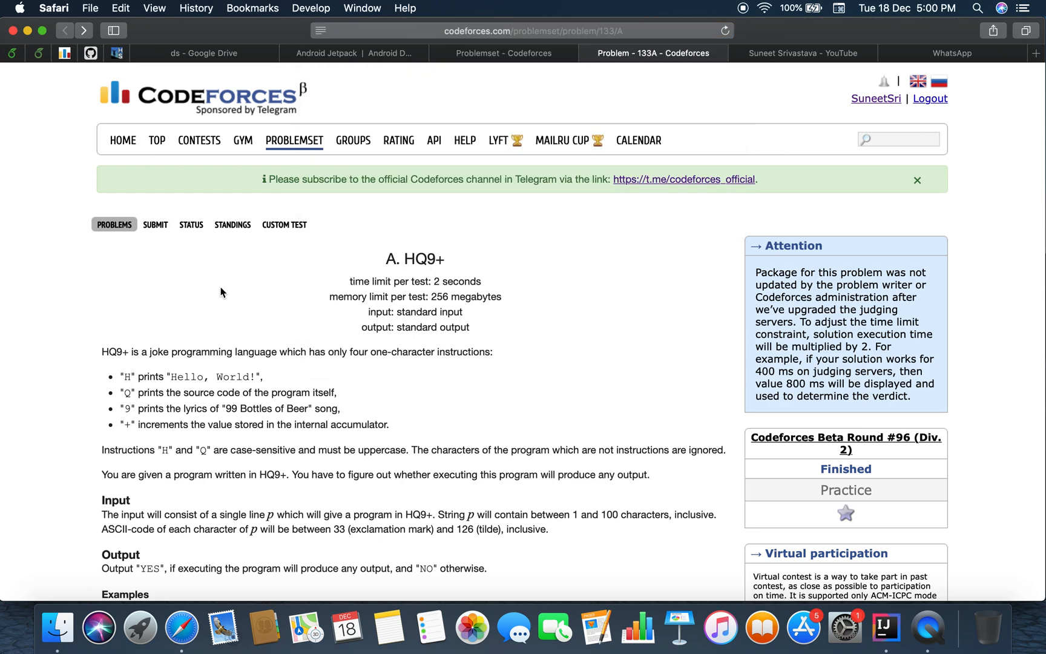
scroll("down", 3)
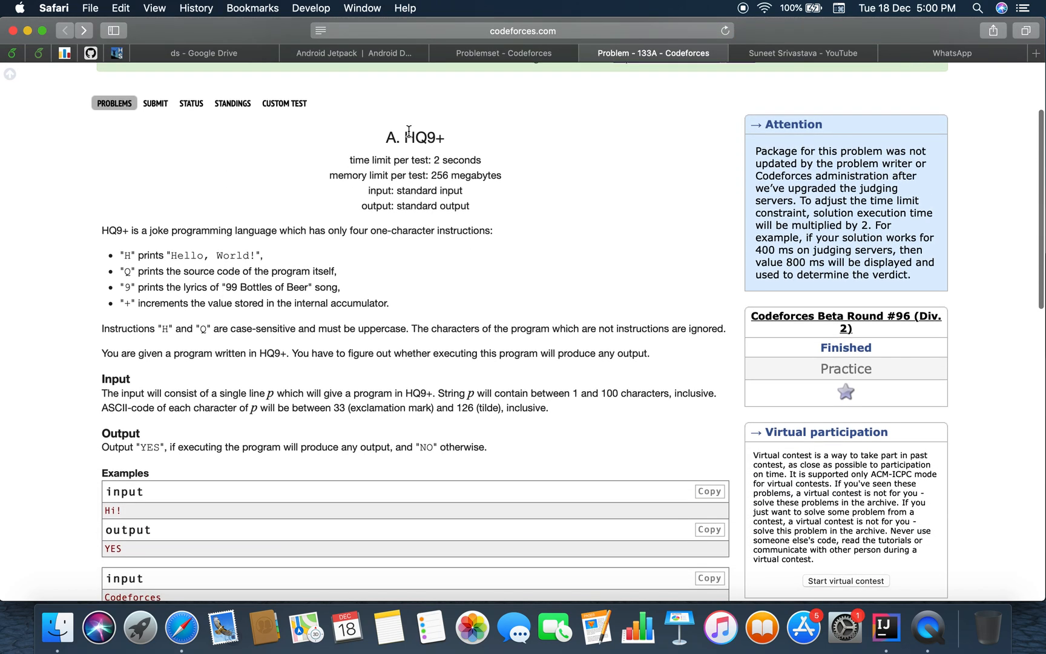
mouse_move(248, 254)
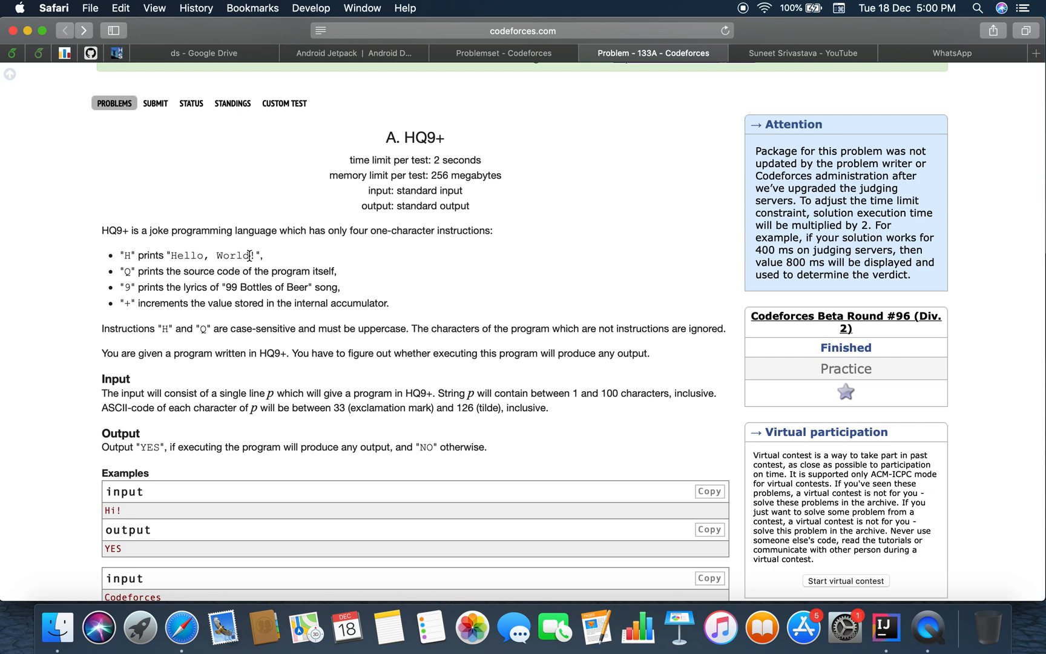
scroll("down", 3)
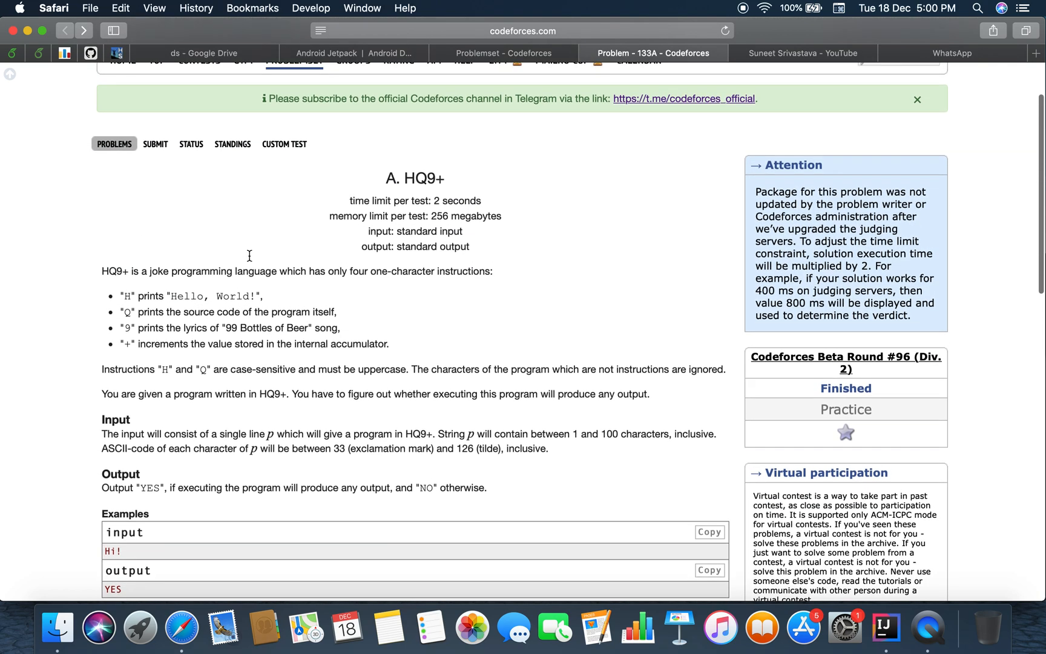
scroll("down", 3)
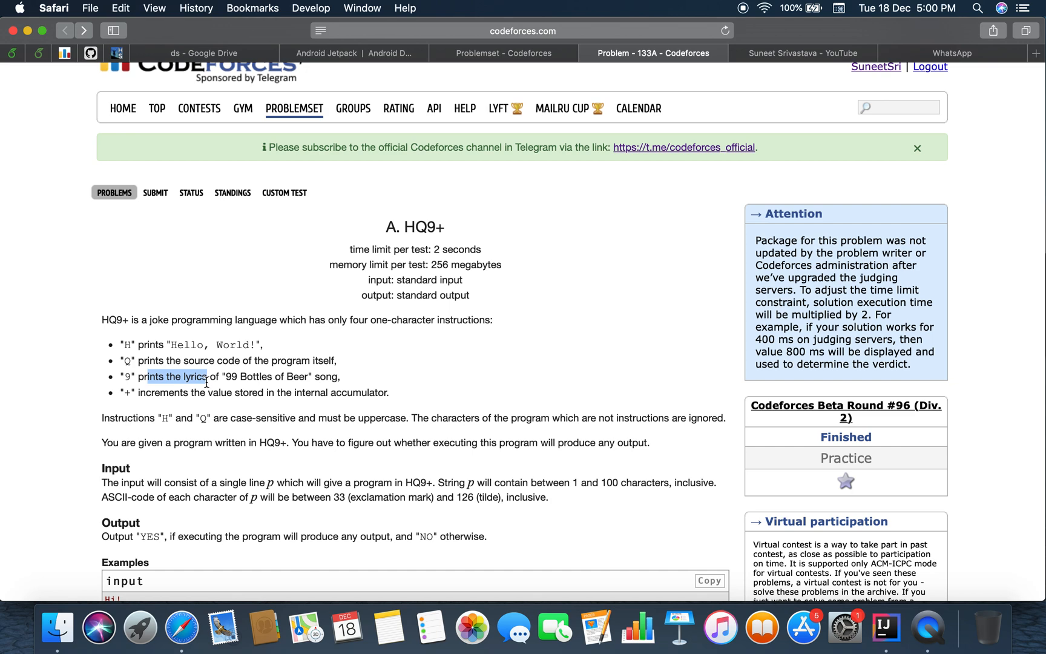
left_click_drag(149, 376, 214, 392)
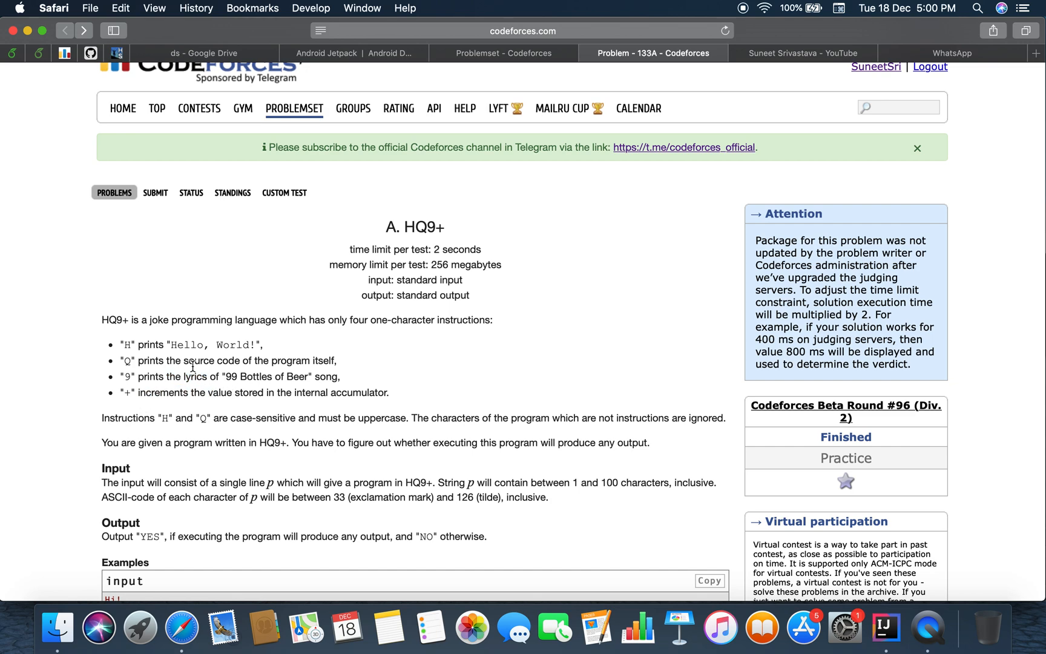
mouse_move(320, 313)
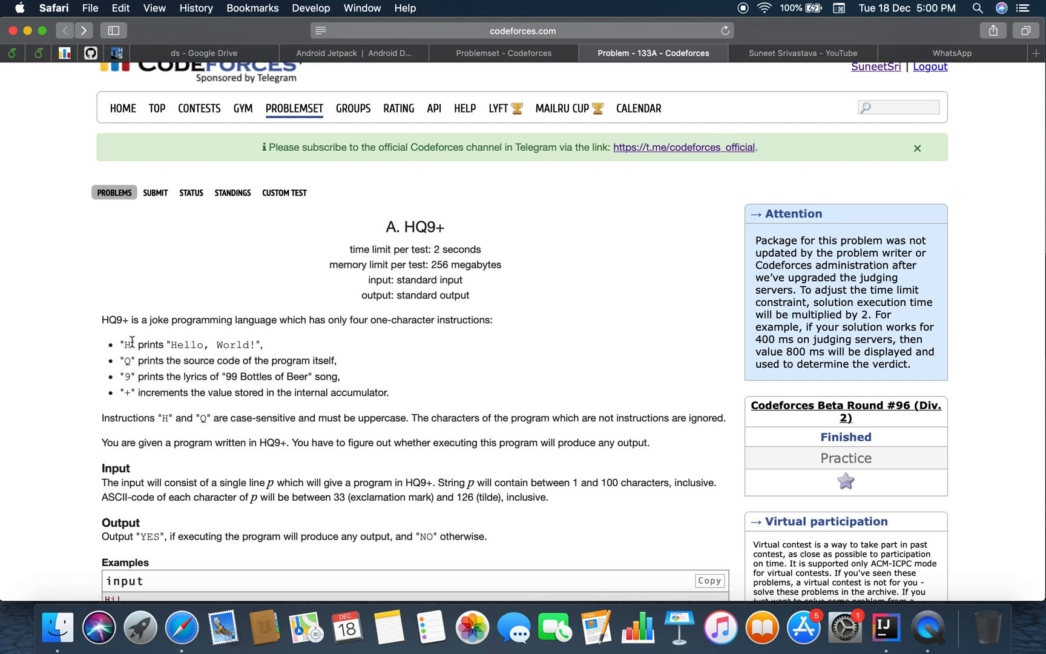
left_click_drag(130, 344, 337, 360)
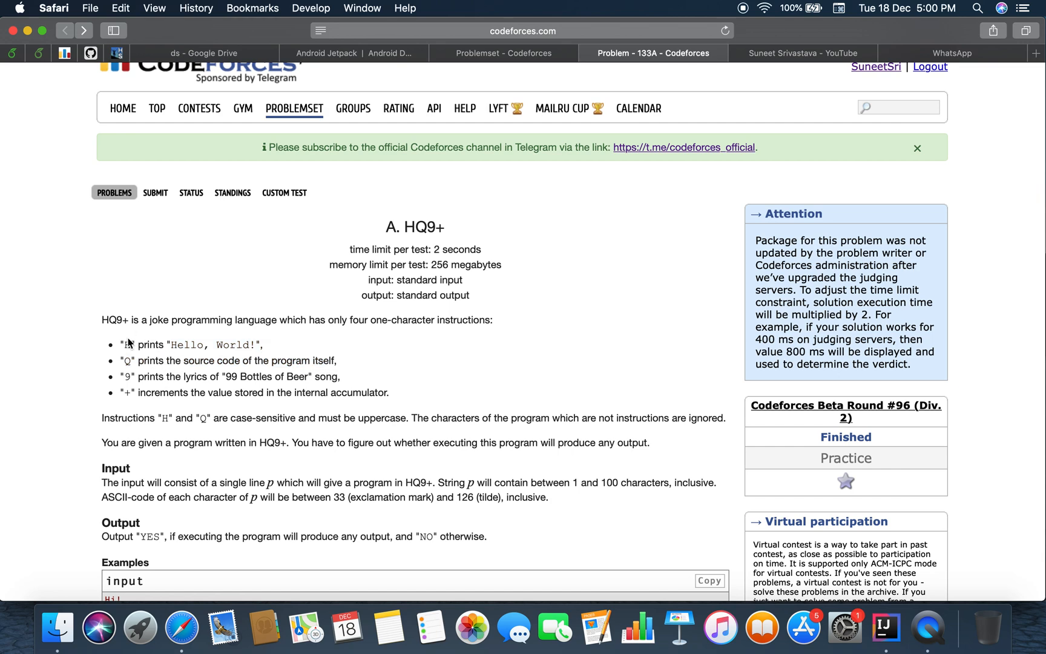
left_click_drag(145, 360, 214, 360)
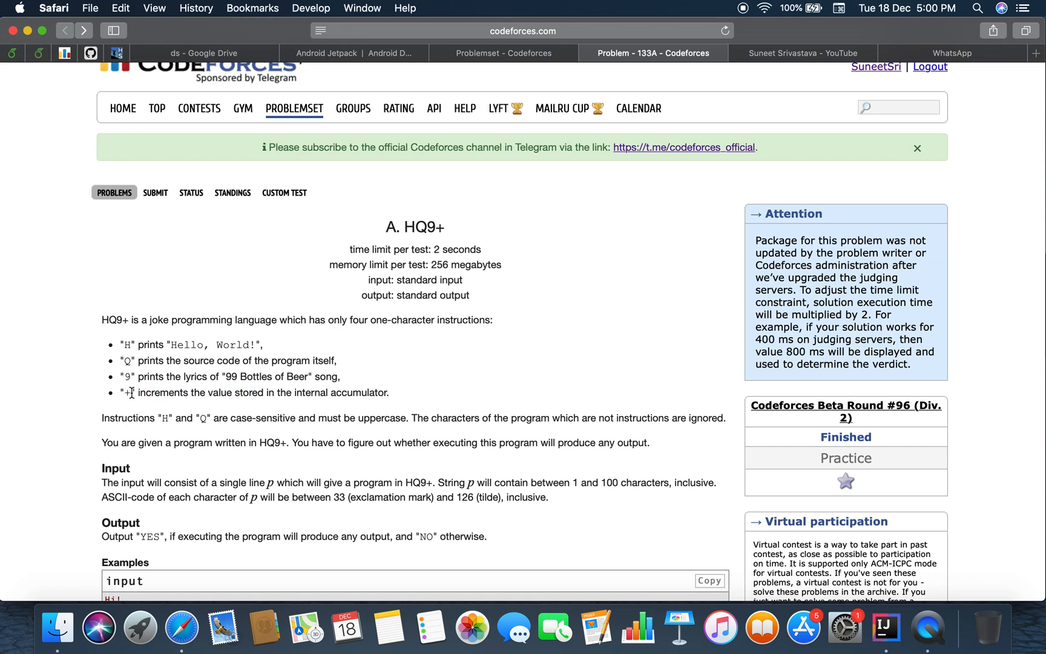
left_click_drag(139, 392, 389, 392)
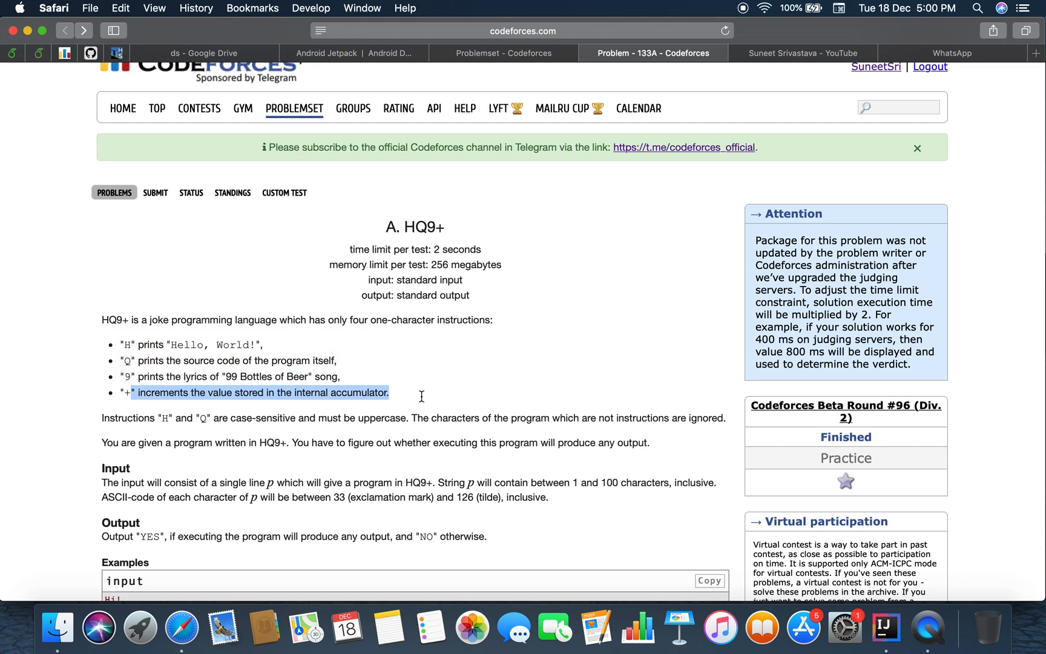
- Highlight the four instructions and case-sensitivity rule, then read down through the Output section
scroll("down", 3)
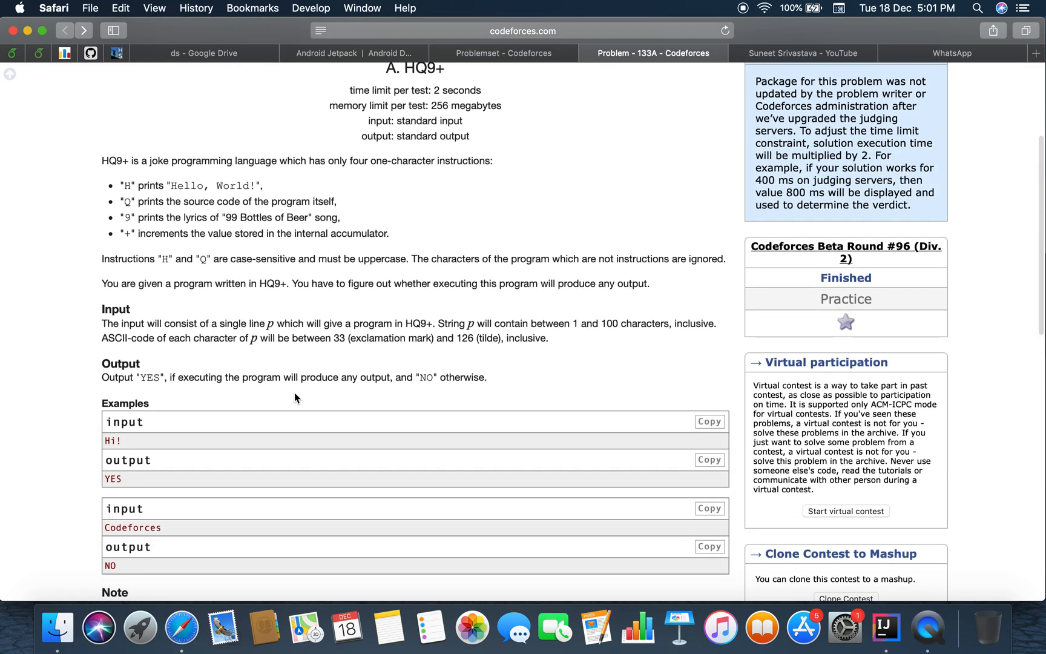
mouse_move(191, 316)
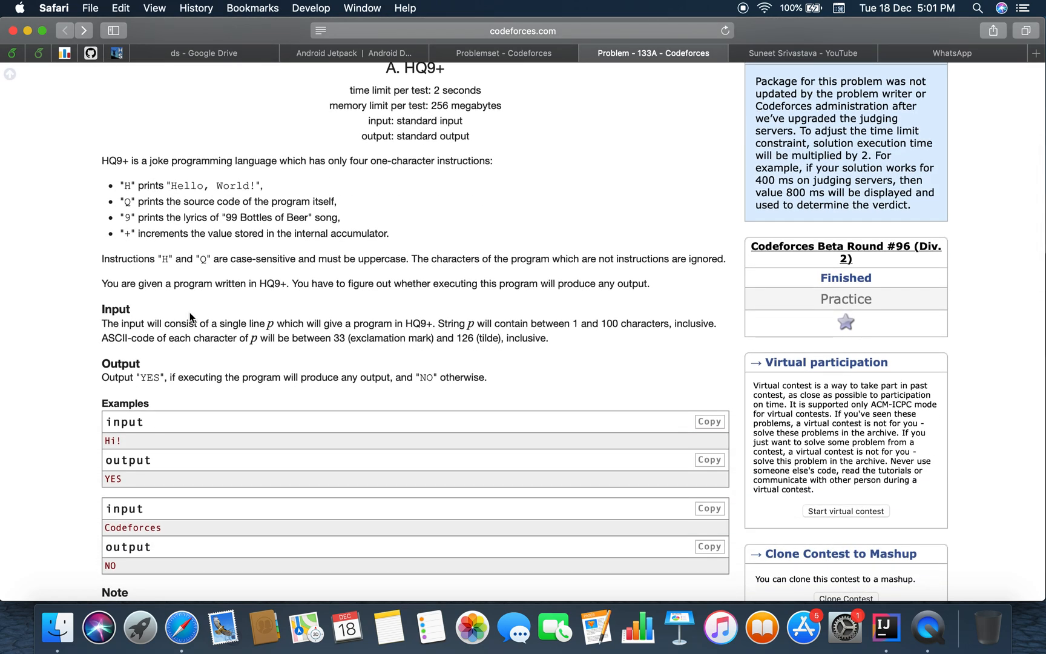
mouse_move(501, 276)
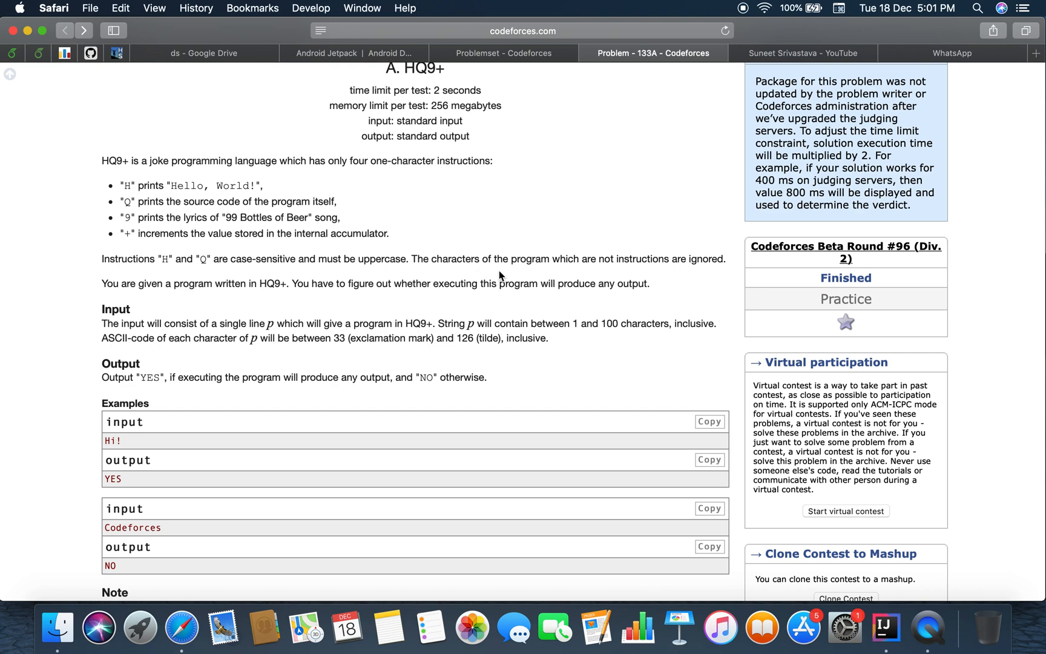
left_click_drag(552, 259, 630, 259)
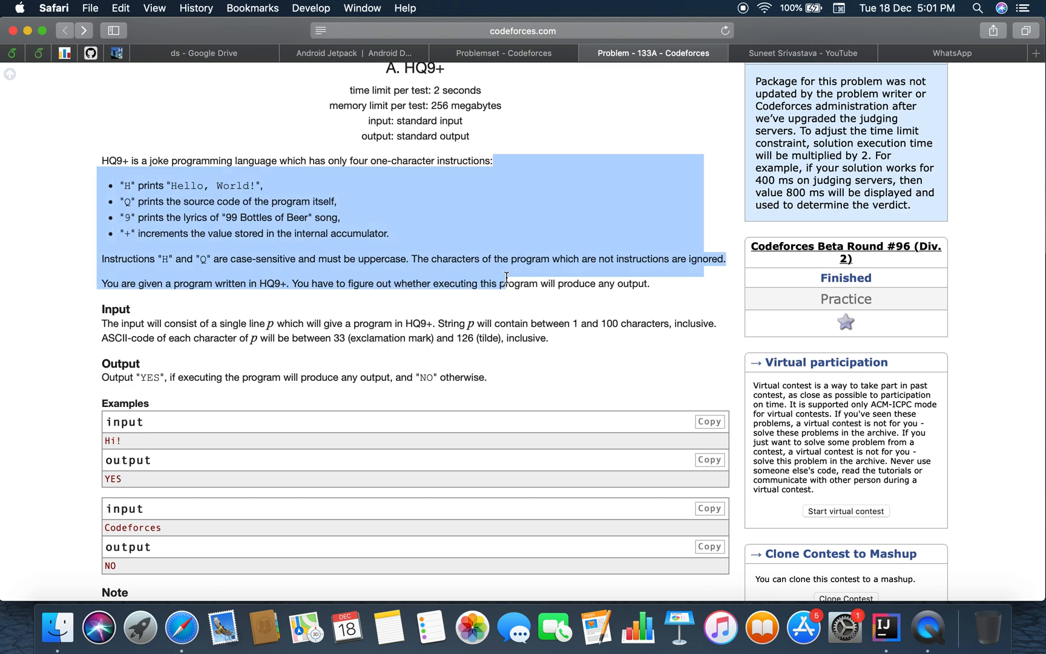
left_click(593, 283)
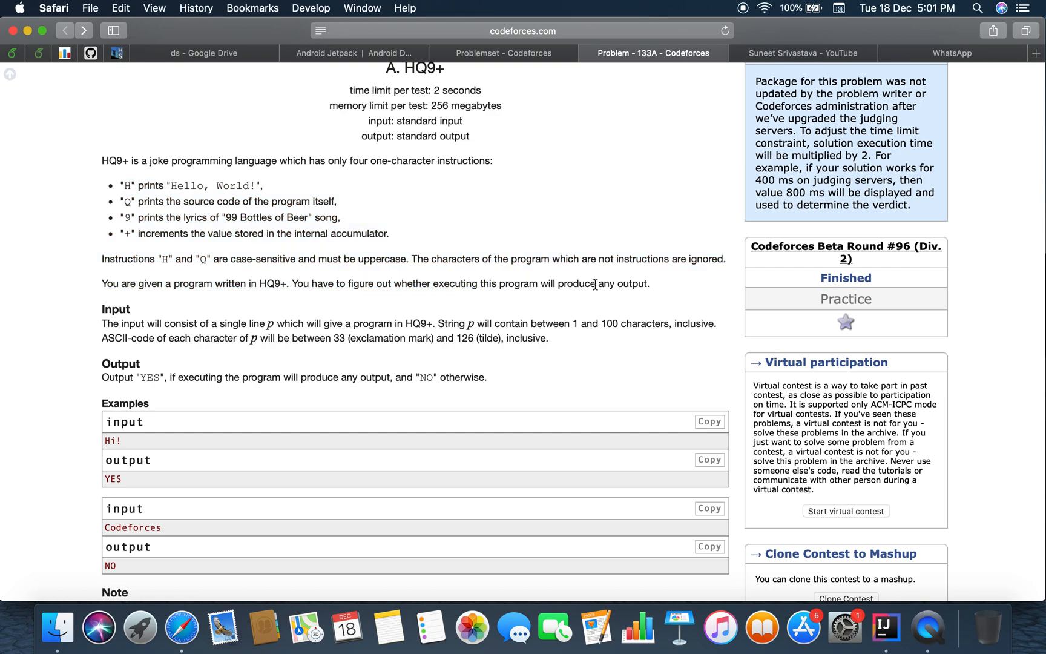
scroll("down", 3)
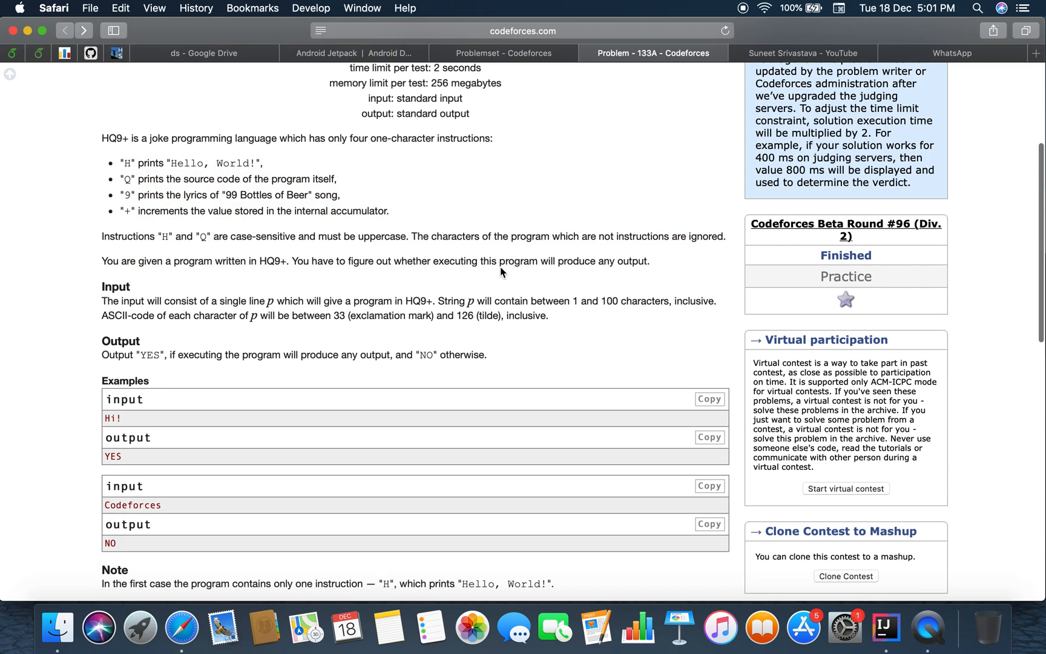
scroll("down", 3)
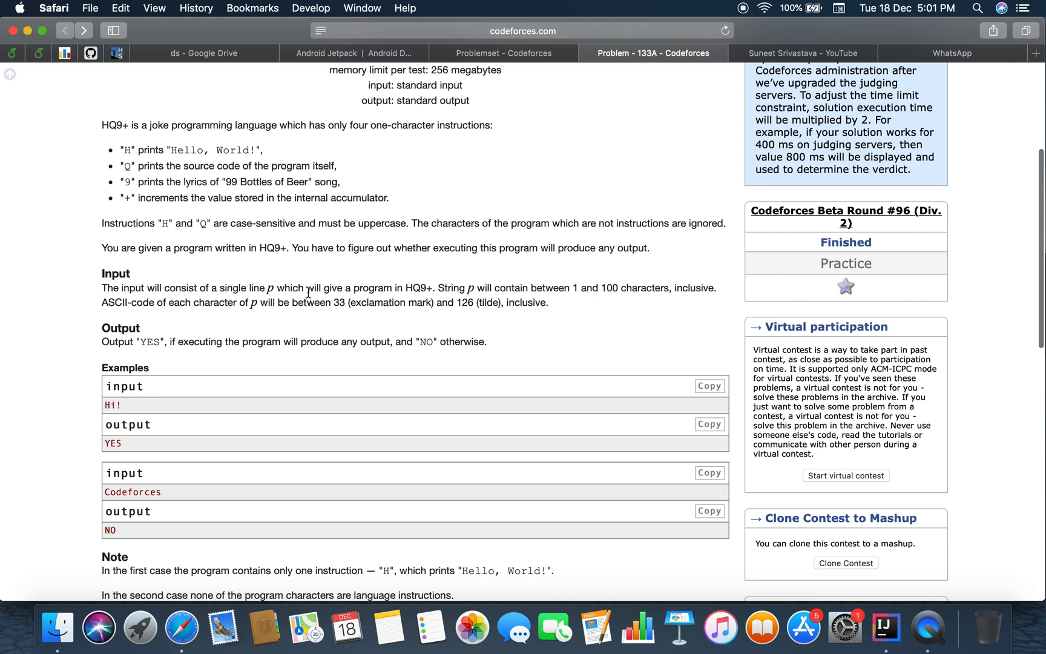
mouse_move(397, 298)
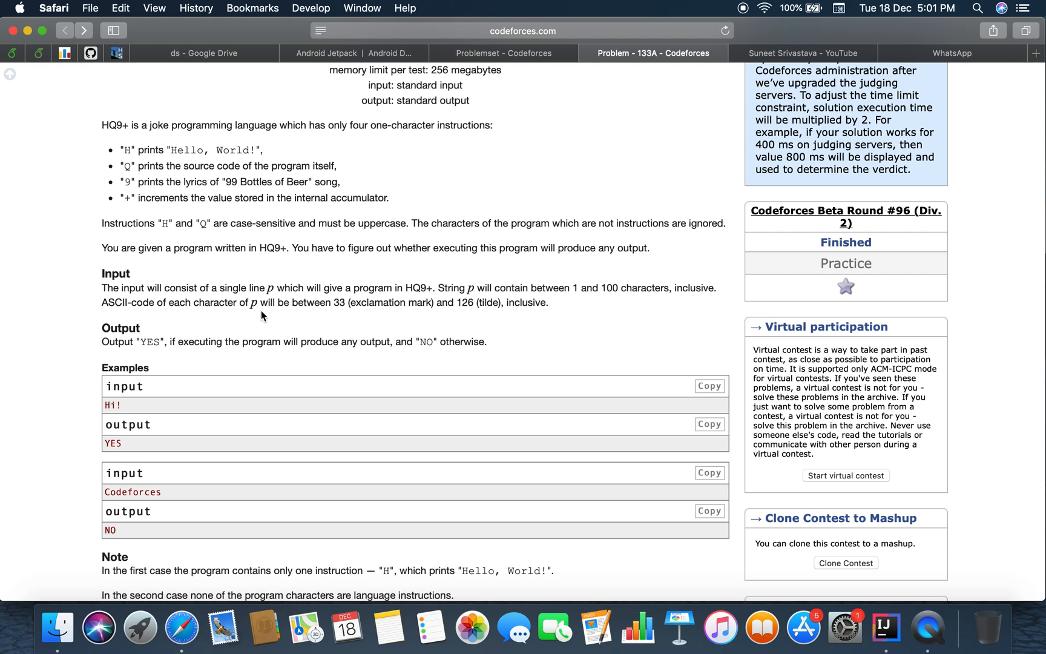
mouse_move(436, 320)
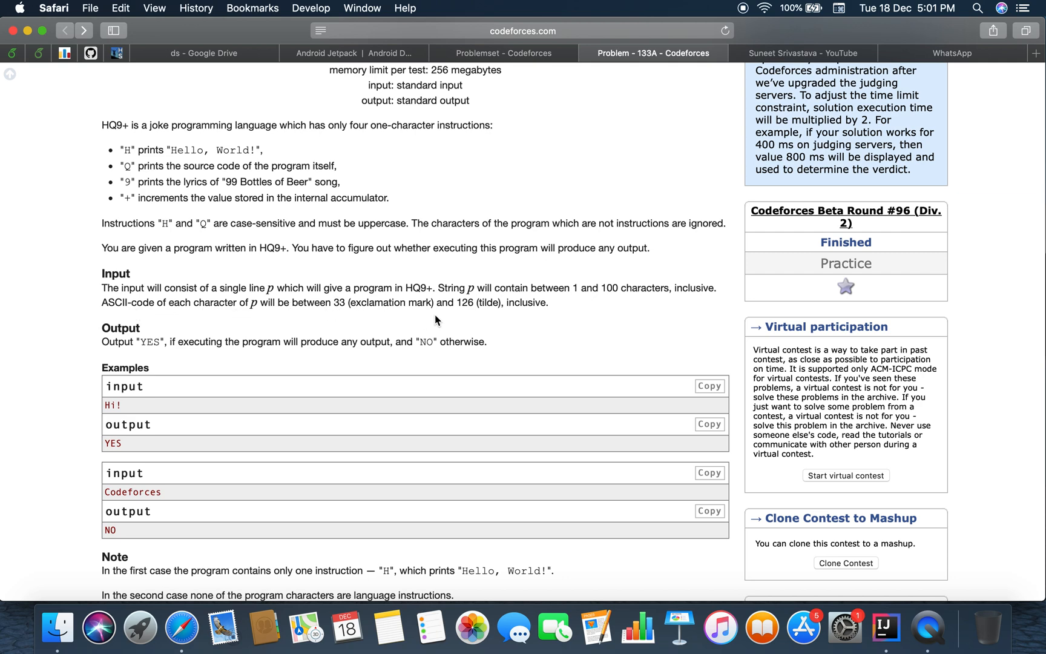
mouse_move(352, 302)
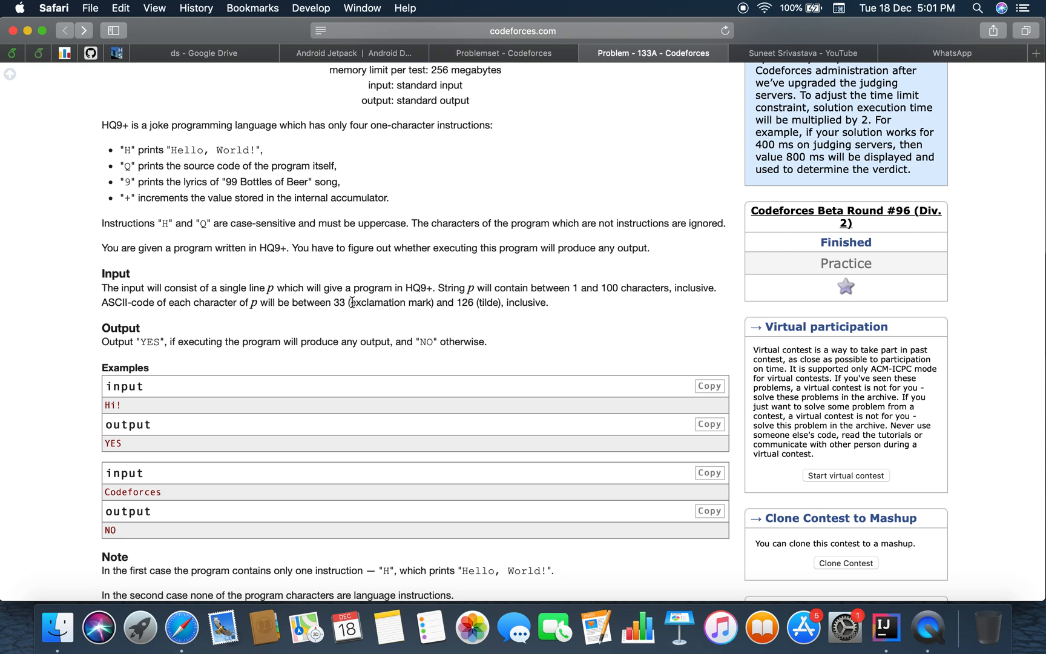
mouse_move(422, 305)
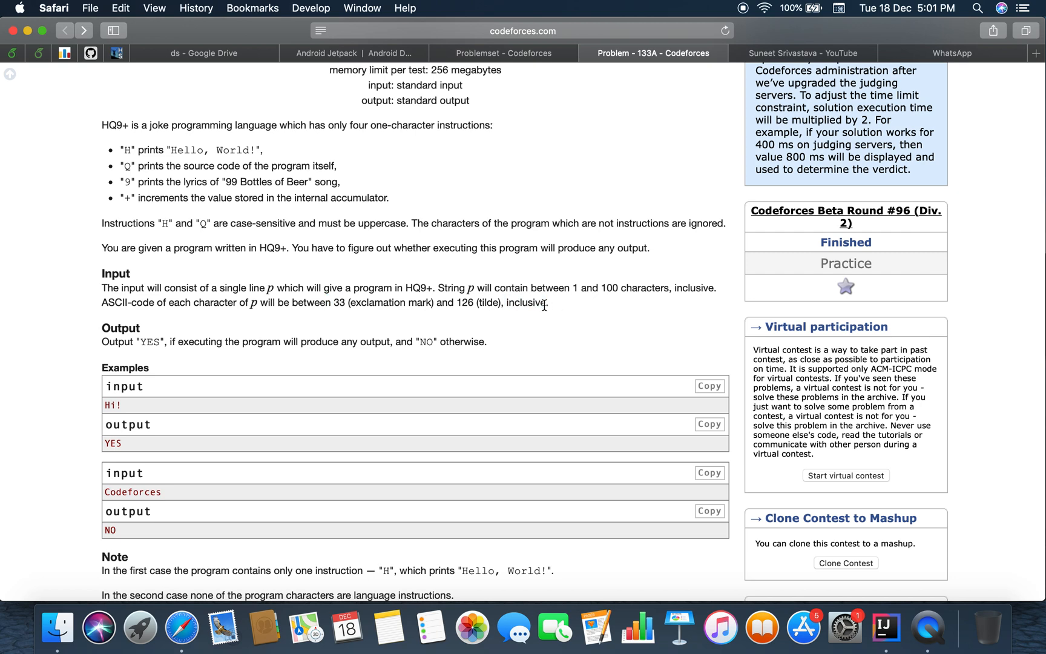
mouse_move(142, 161)
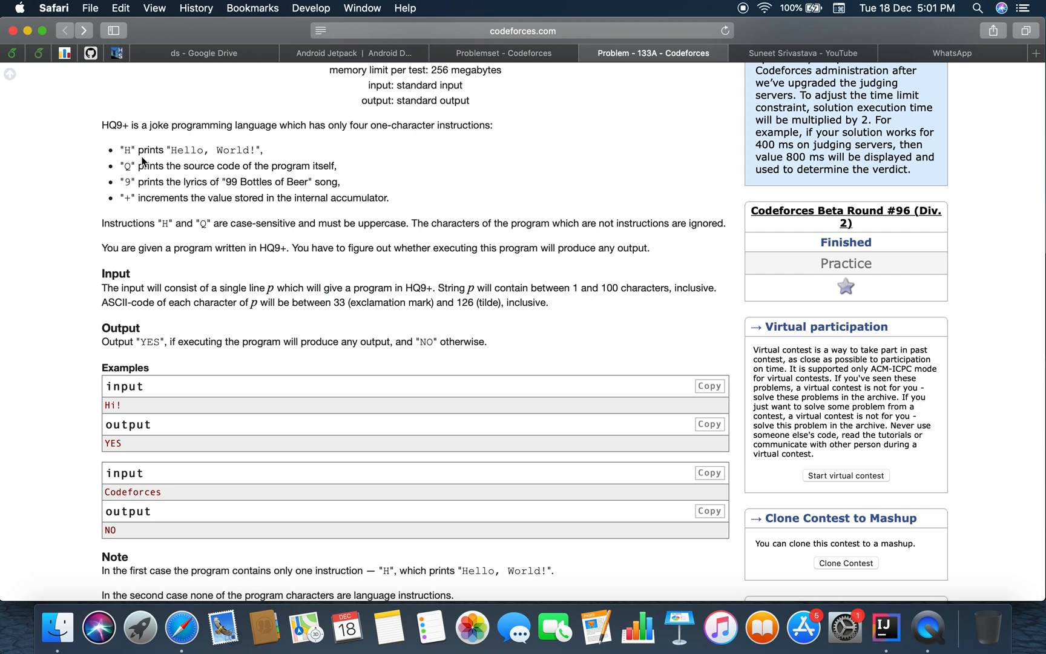
mouse_move(139, 201)
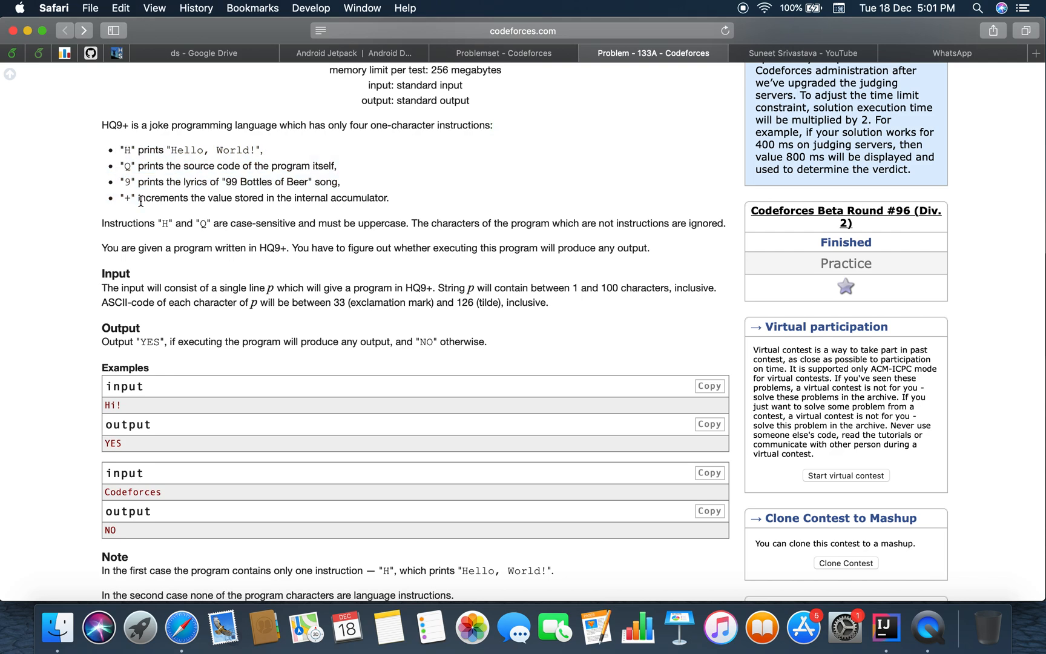
scroll("down", 3)
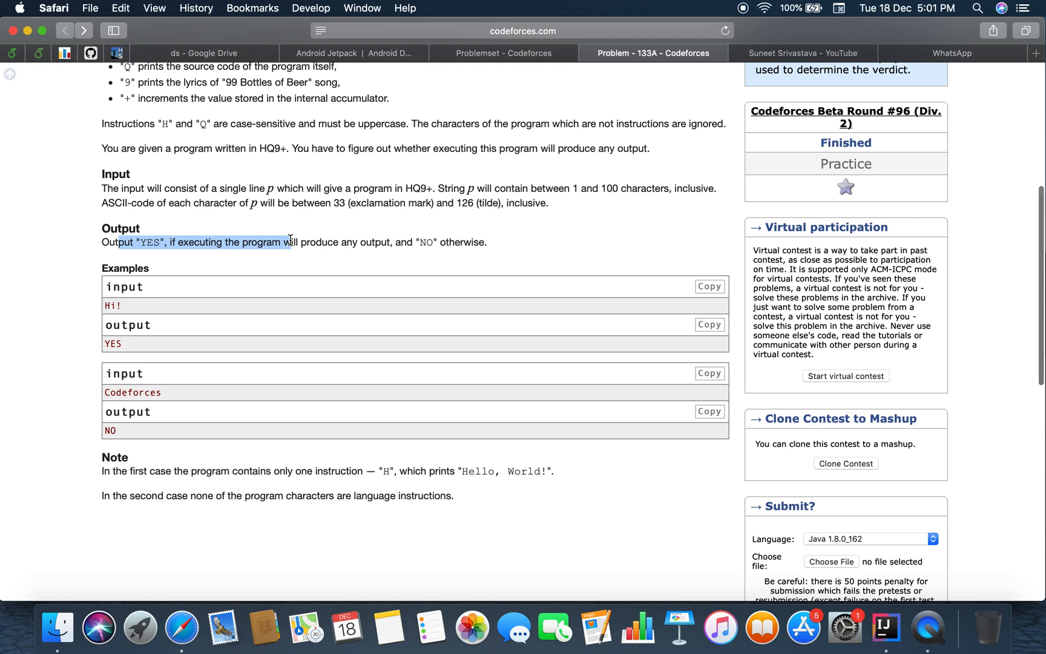
left_click(398, 256)
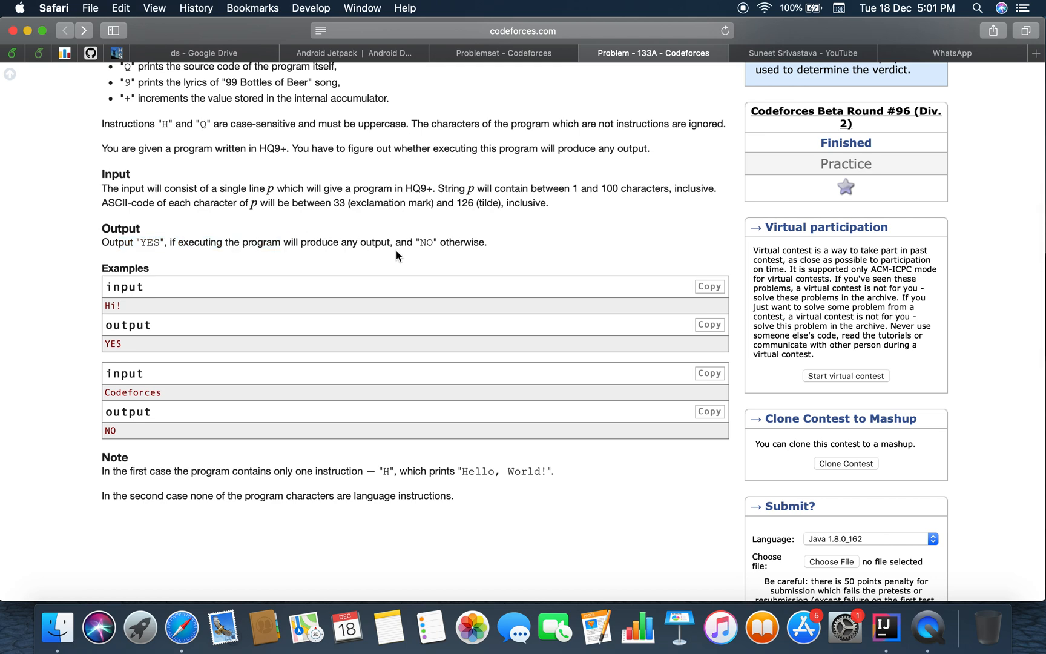
scroll("down", 3)
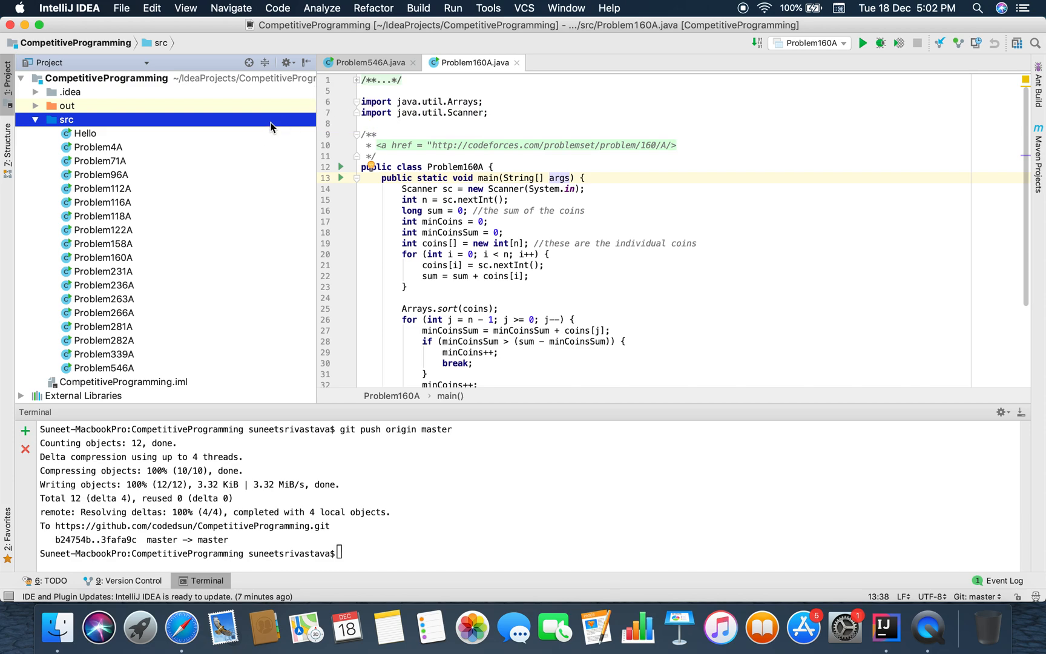
- Name the new Java class Problem133A in the src folder and confirm it
type("Problem1")
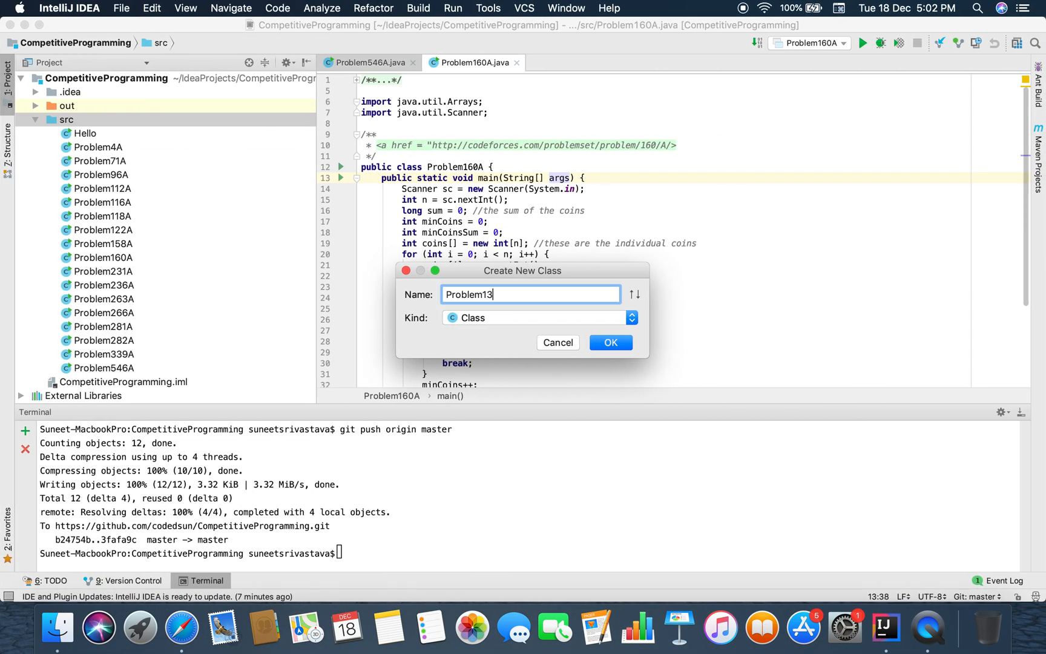
type("3A")
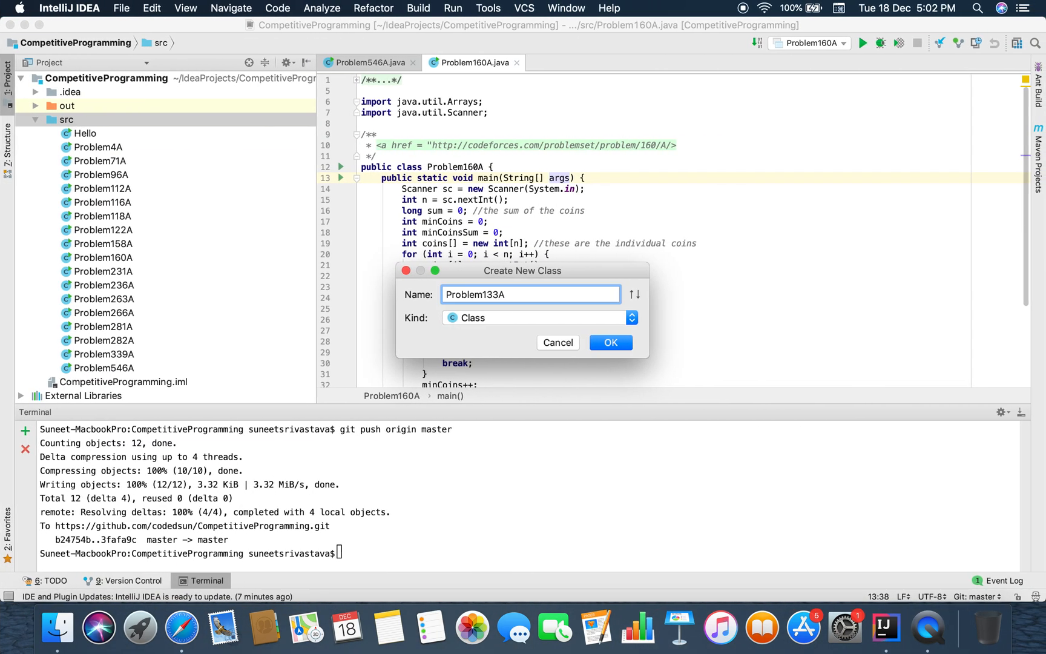
left_click(609, 342)
type("/*")
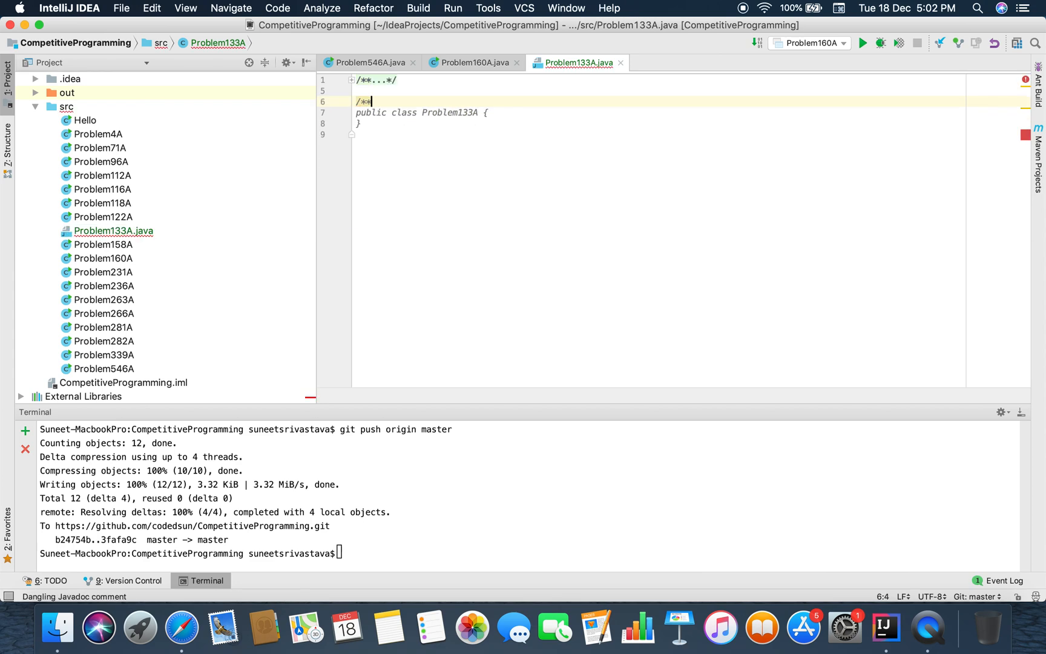
- Add a Javadoc link to codeforces.com/problemset/problem/133/A and a main method via psvm
type("* <a href=")
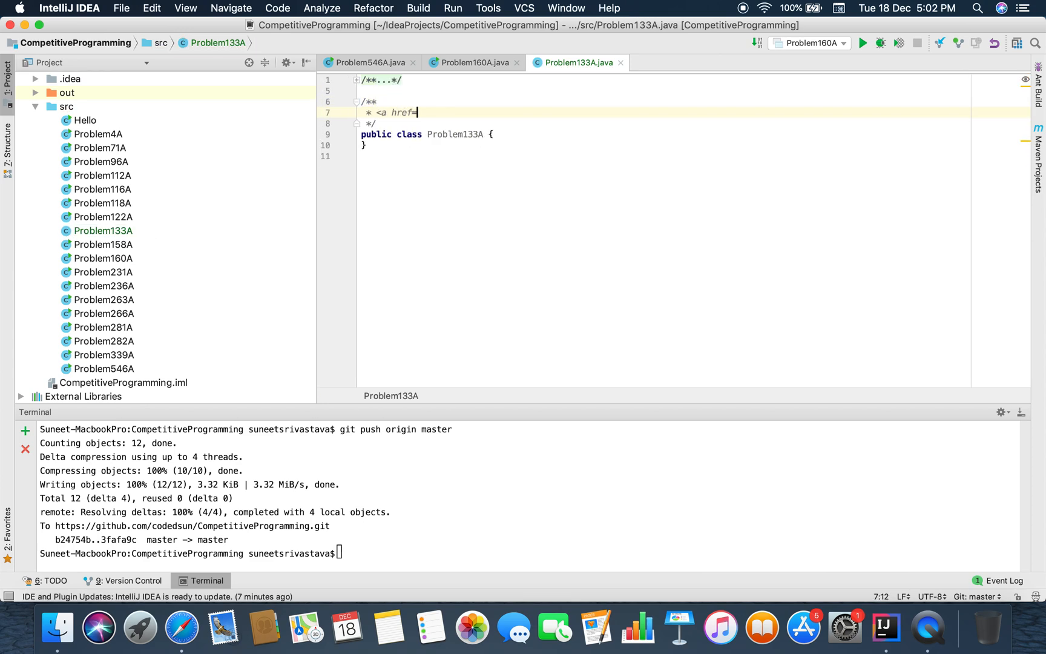
type("\"http://codeforces.com/problemset/problem/133/A\"/>")
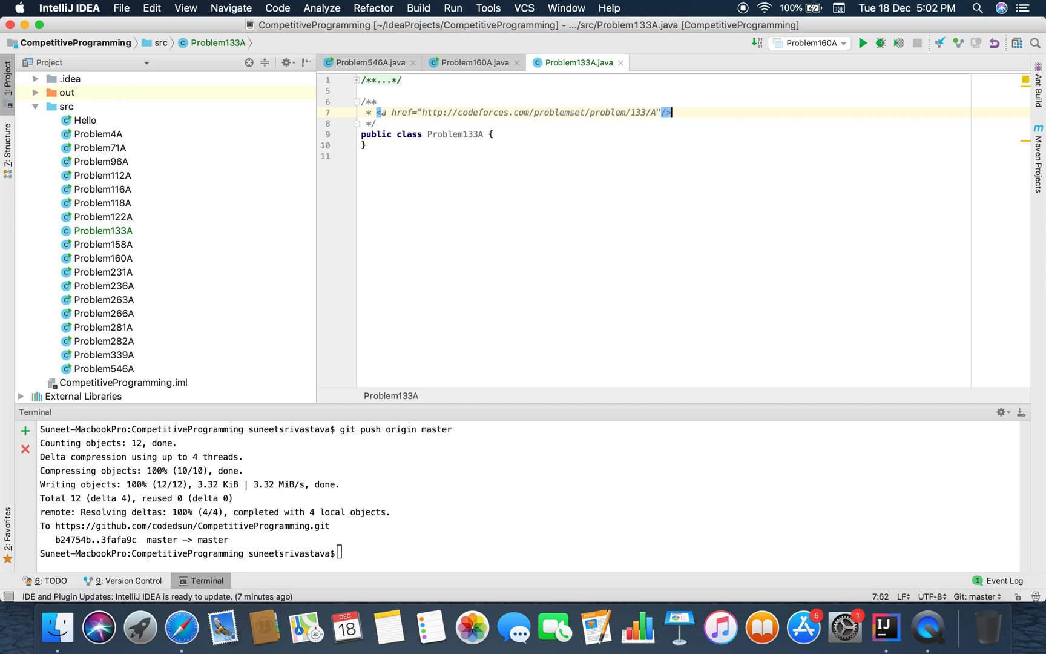
type("psvm")
left_click(664, 155)
type("Scanner sc")
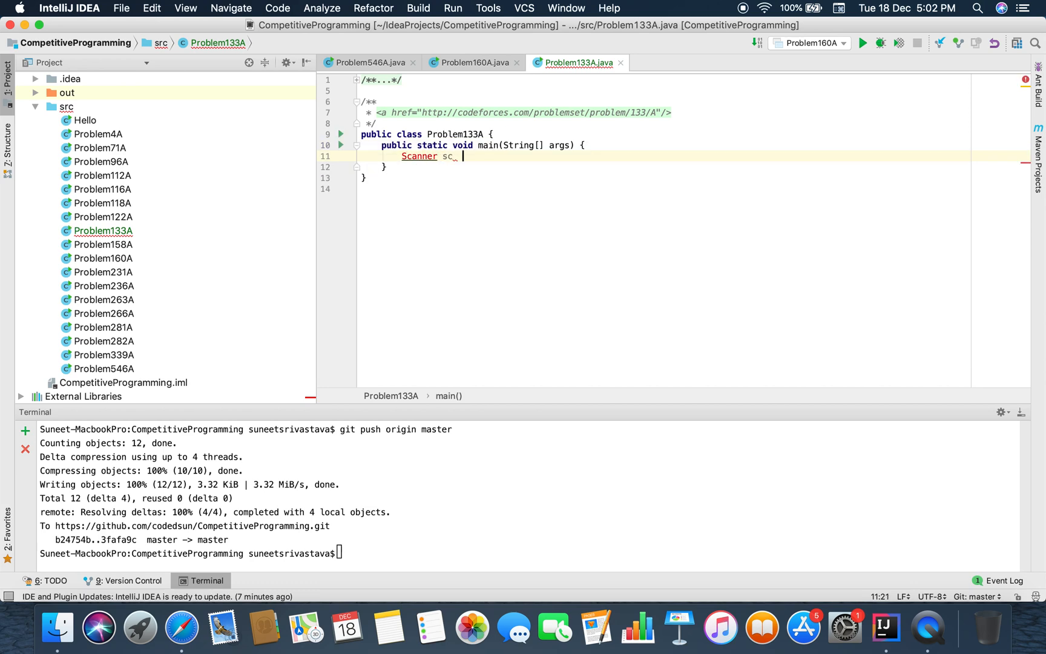
- Create Scanner sc = new Scanner(System.in) and start a String HQ9 holding "HQ9"
type("= new Scanner(System")
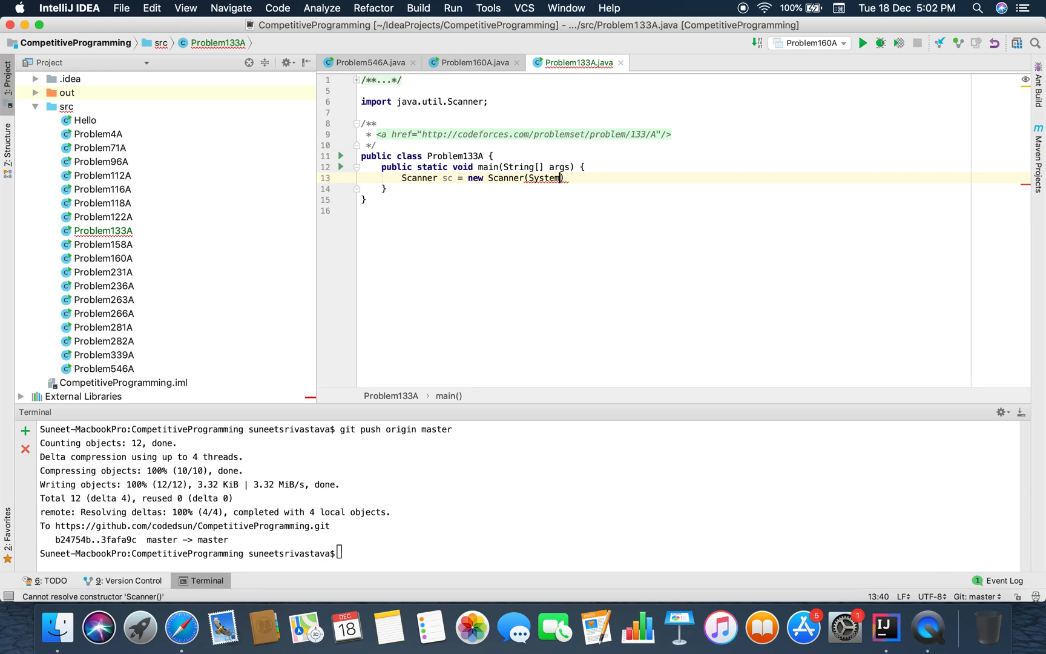
type(".in);")
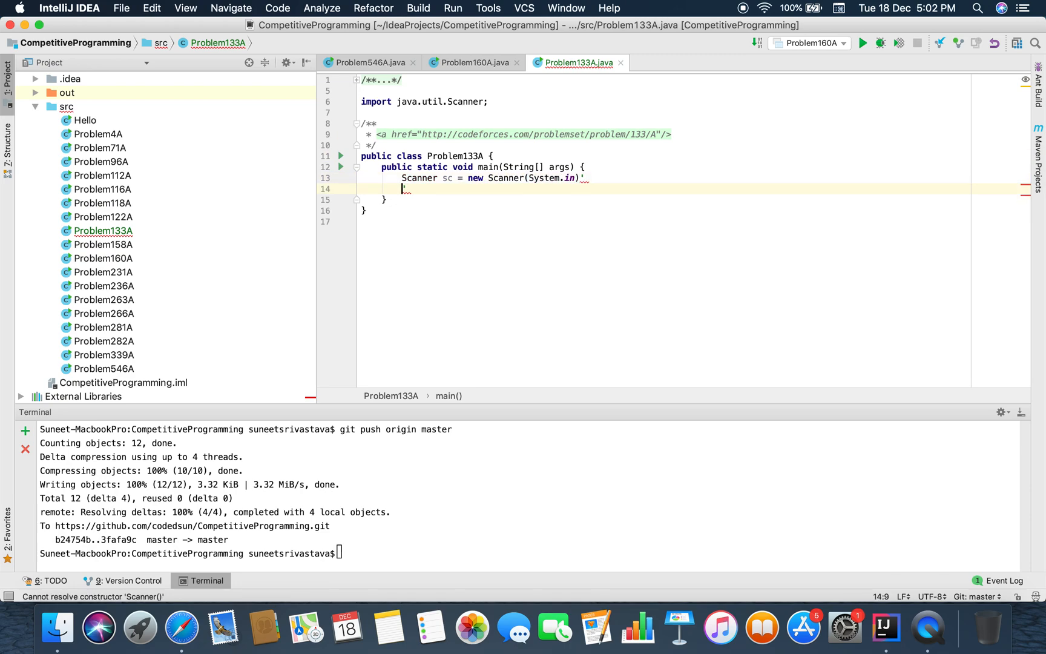
type("String HQ9 =")
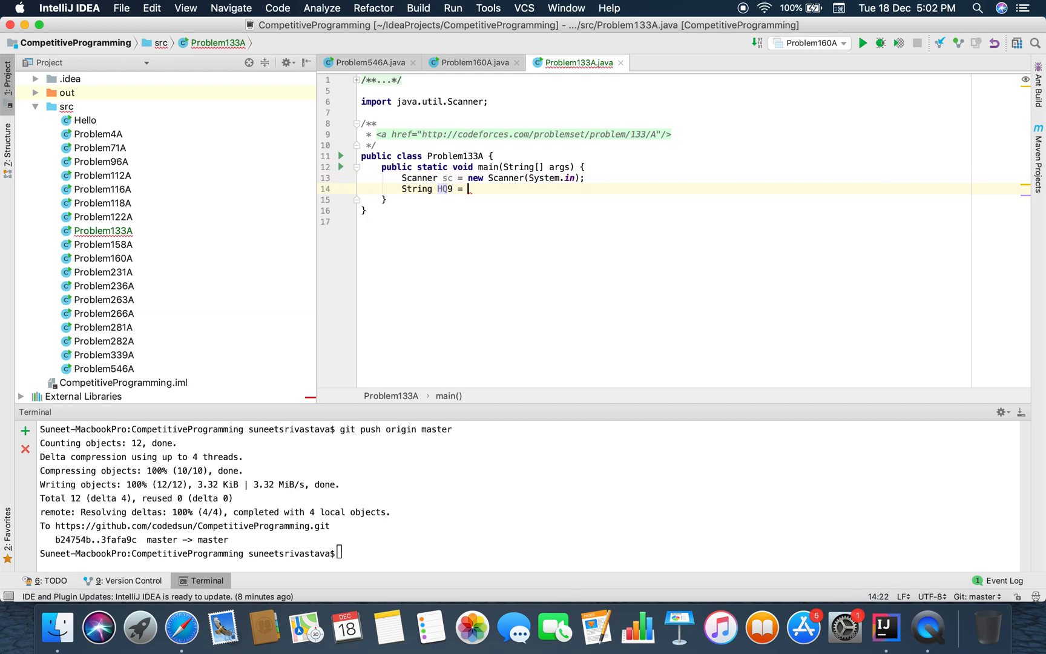
type("\"")
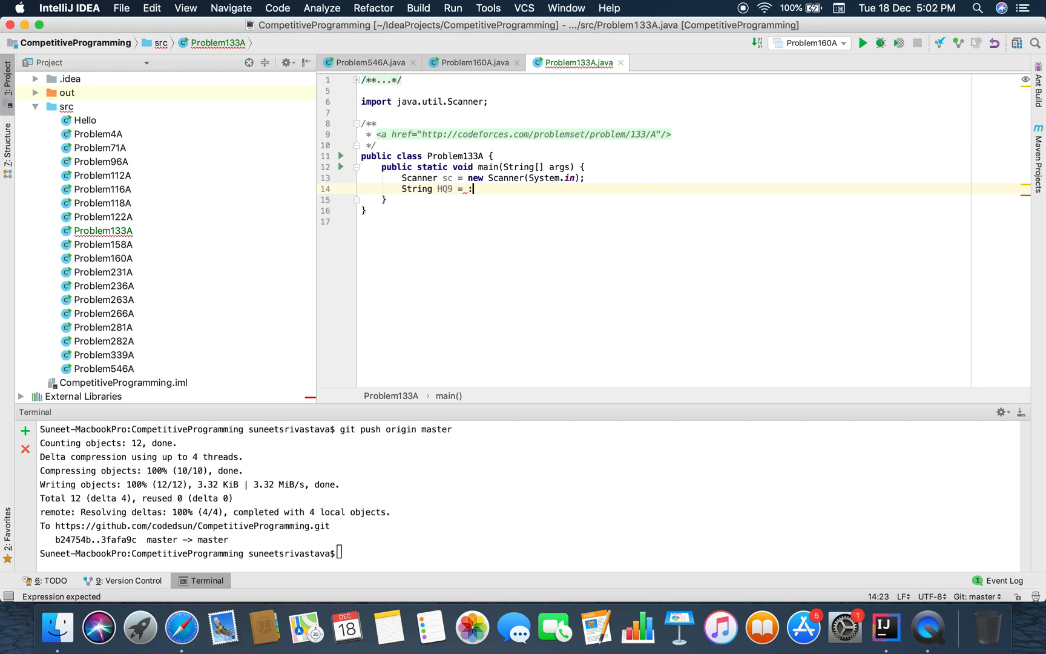
type("\"H\"")
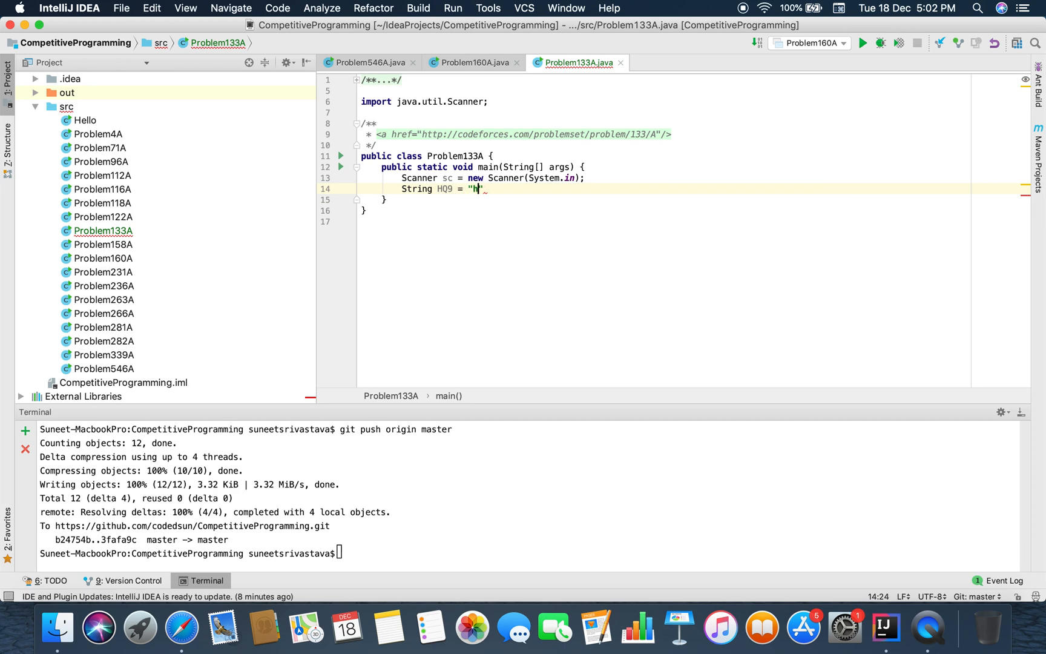
type("Q9")
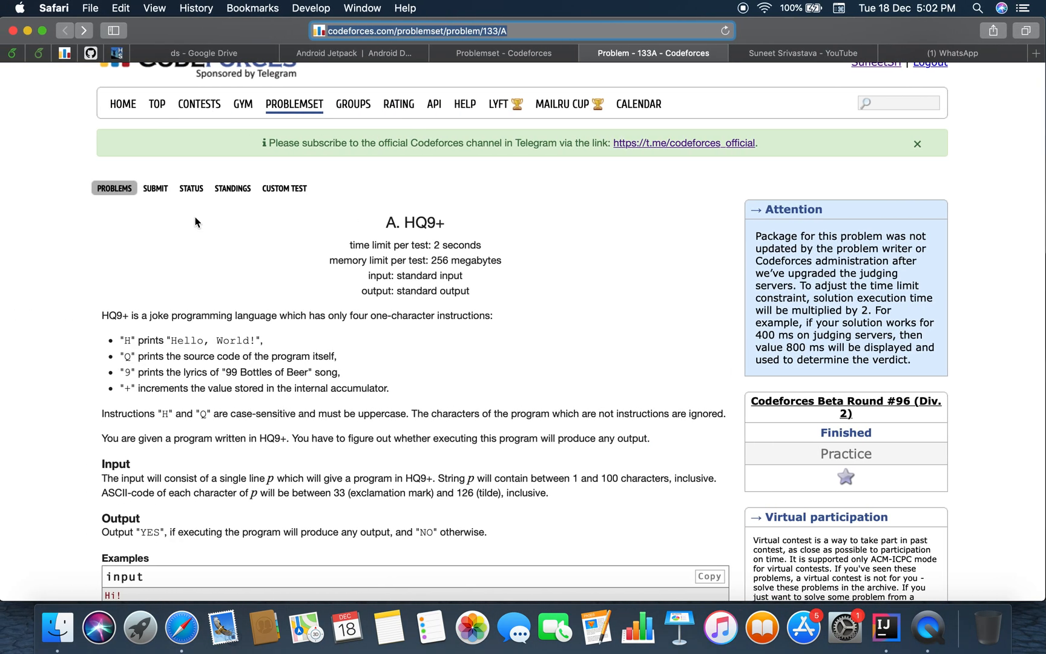
- Scroll the HQ9+ statement in Safari and highlight a line to re-check it
scroll("down", 3)
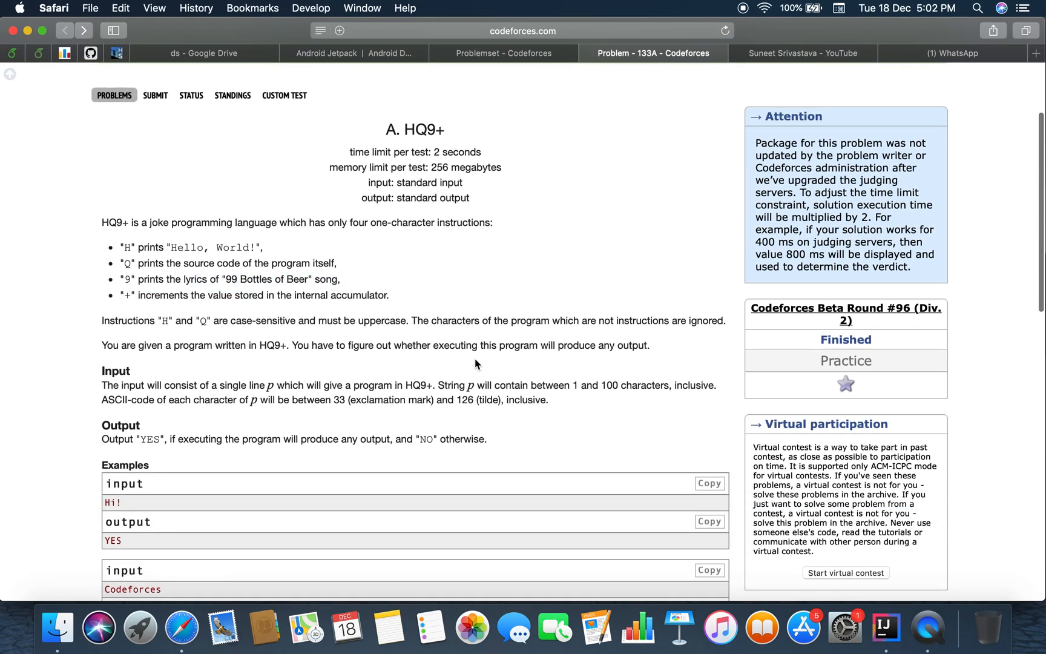
mouse_move(233, 464)
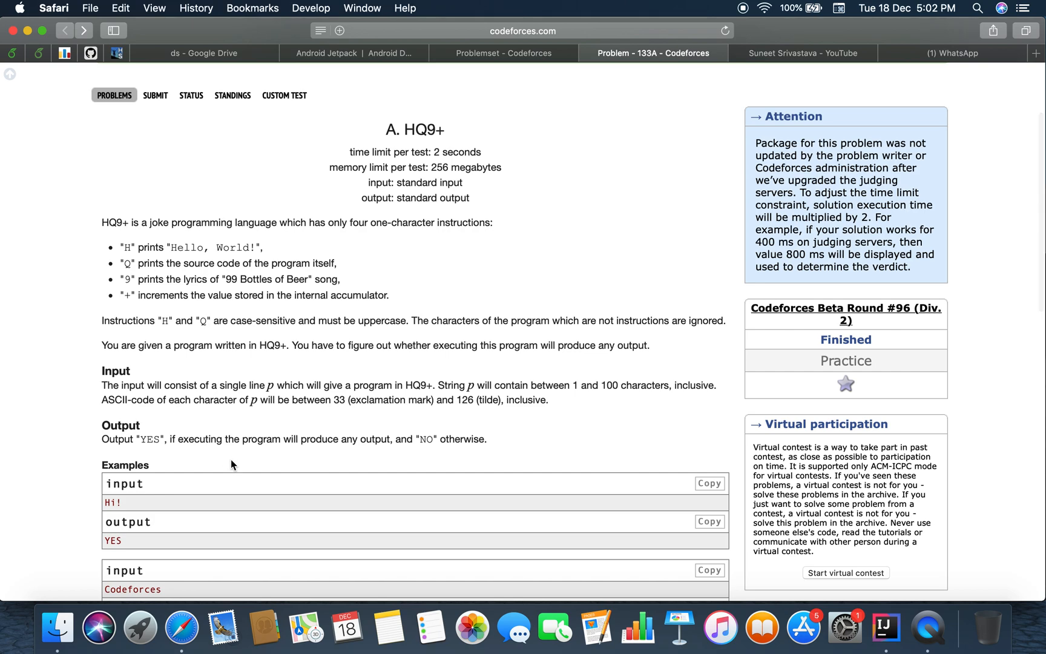
left_click_drag(281, 439, 394, 439)
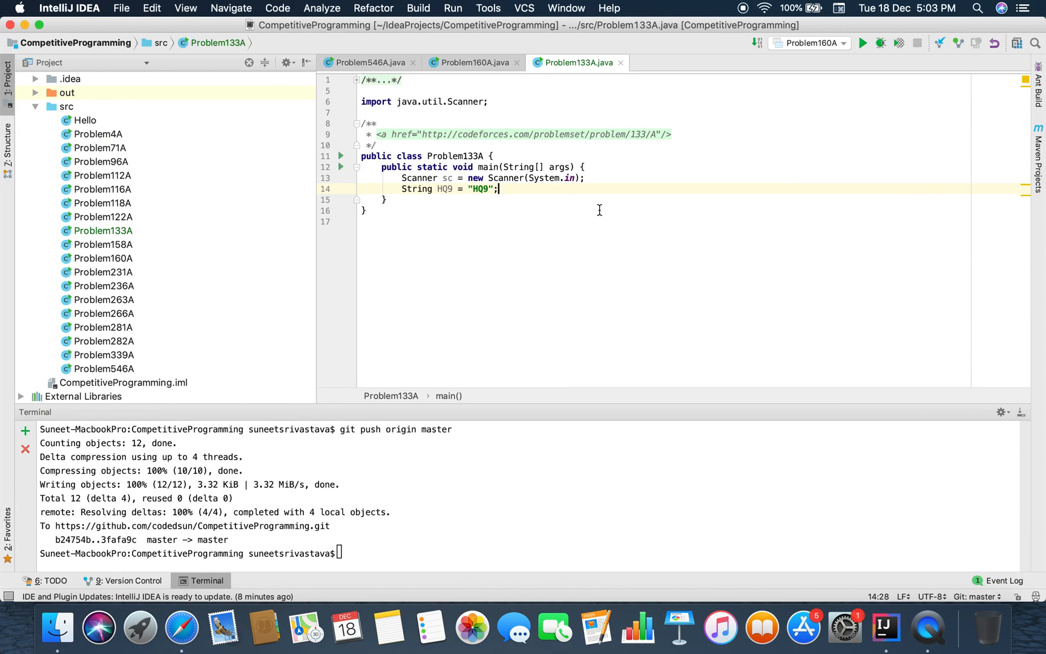
- Comment the HQ9 string and add String input = sc.next(); //the input of the string
type("//ht")
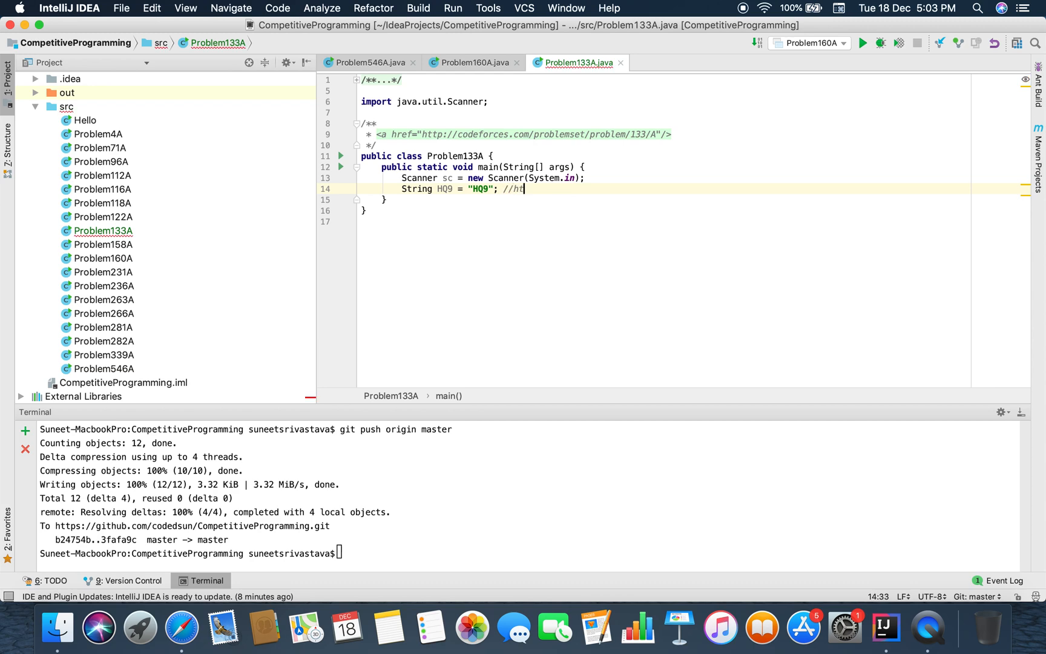
type("he HQ")
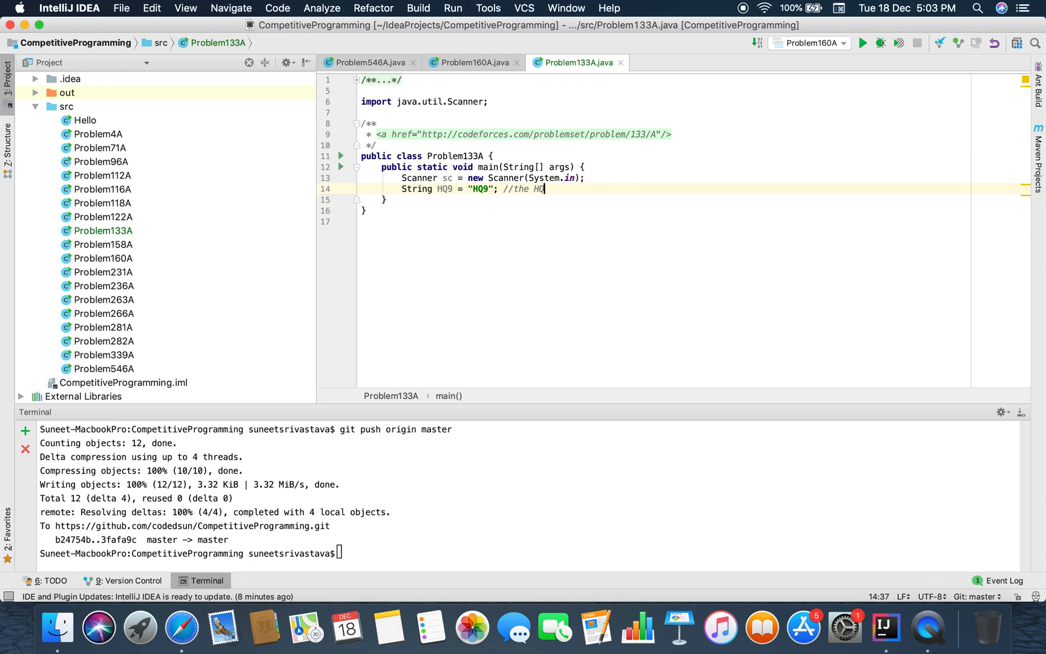
type("string")
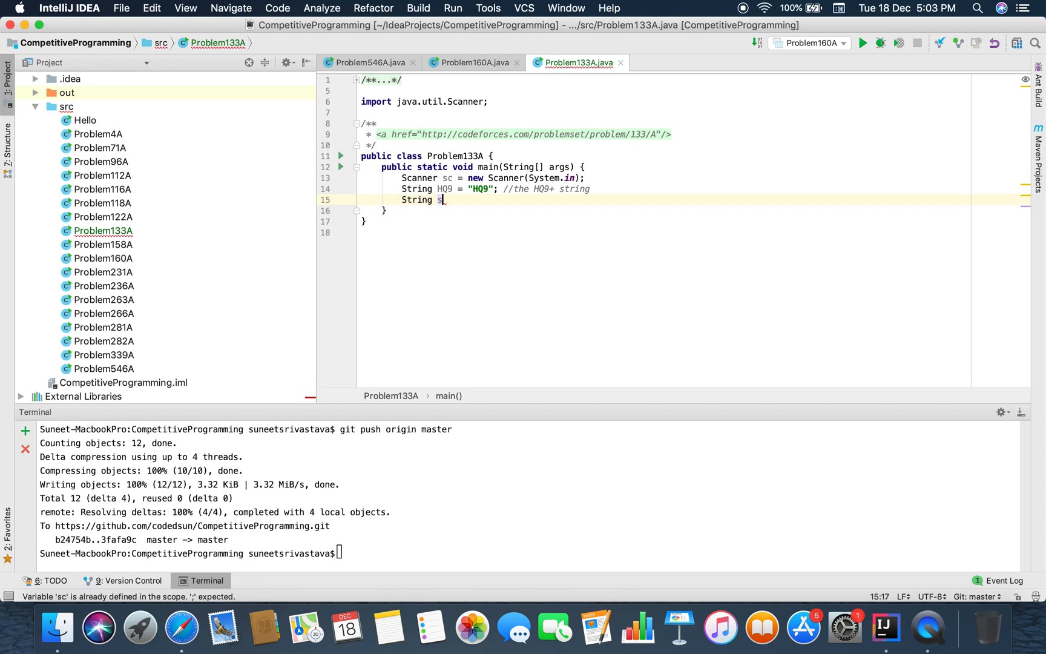
type("nput")
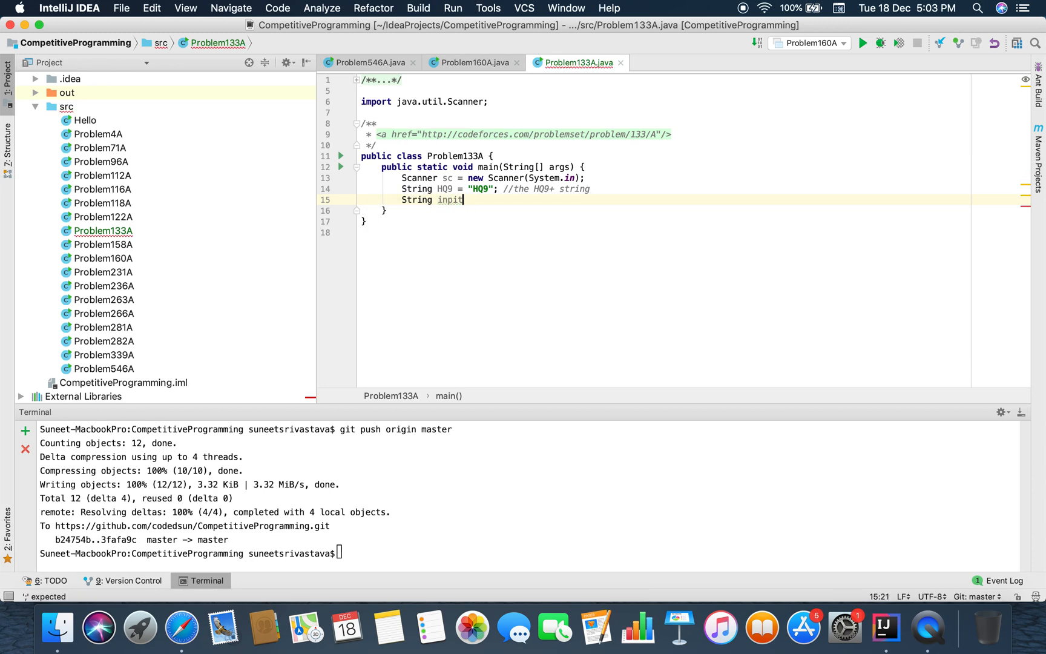
type("= sc.next()")
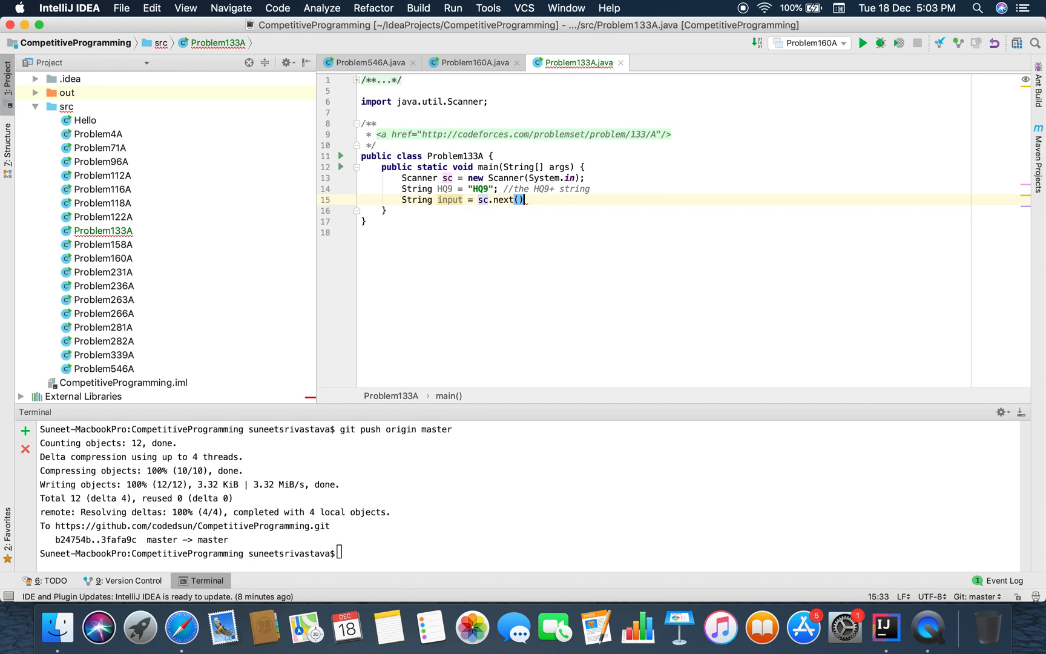
type("; //the input of the string")
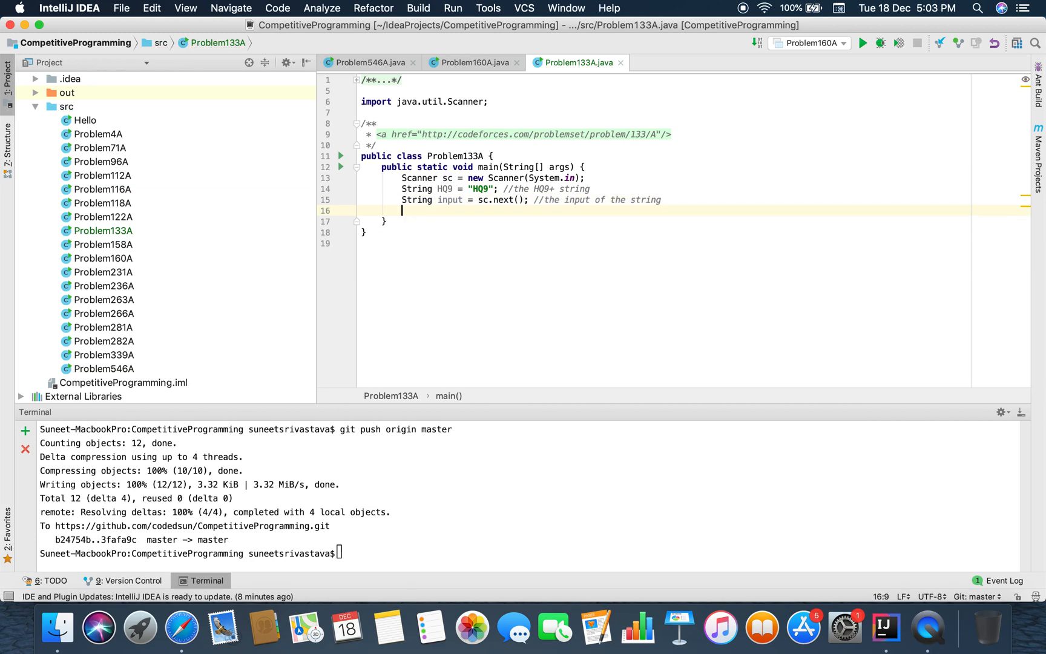
- Add an if testing input.contains H, Q or 9, starting a System.out.println inside
type("if(inp")
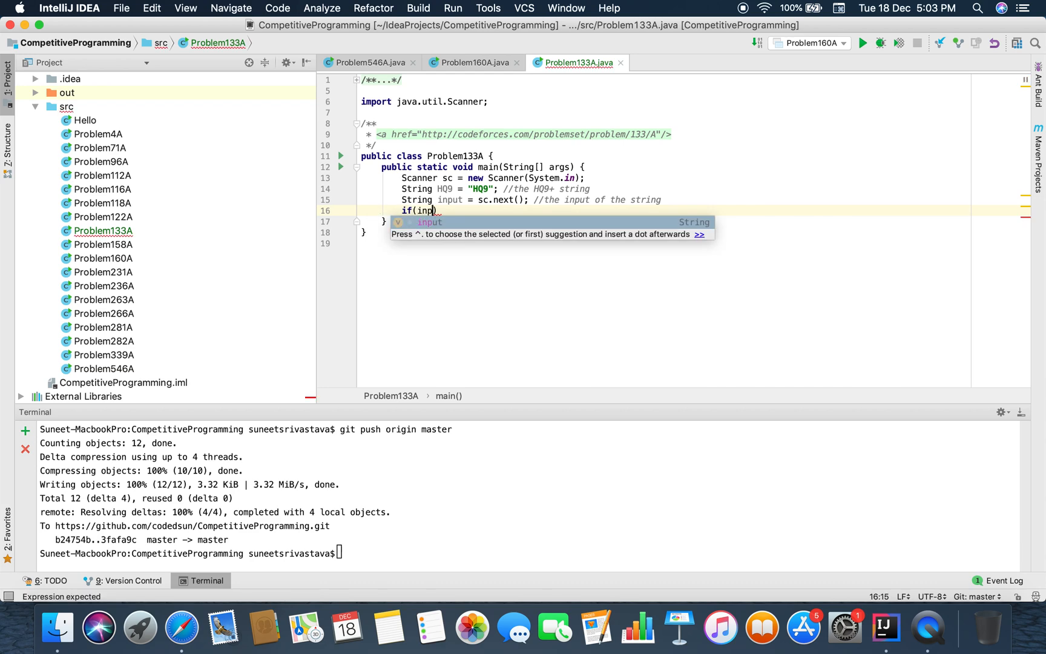
type("ut.contains(")
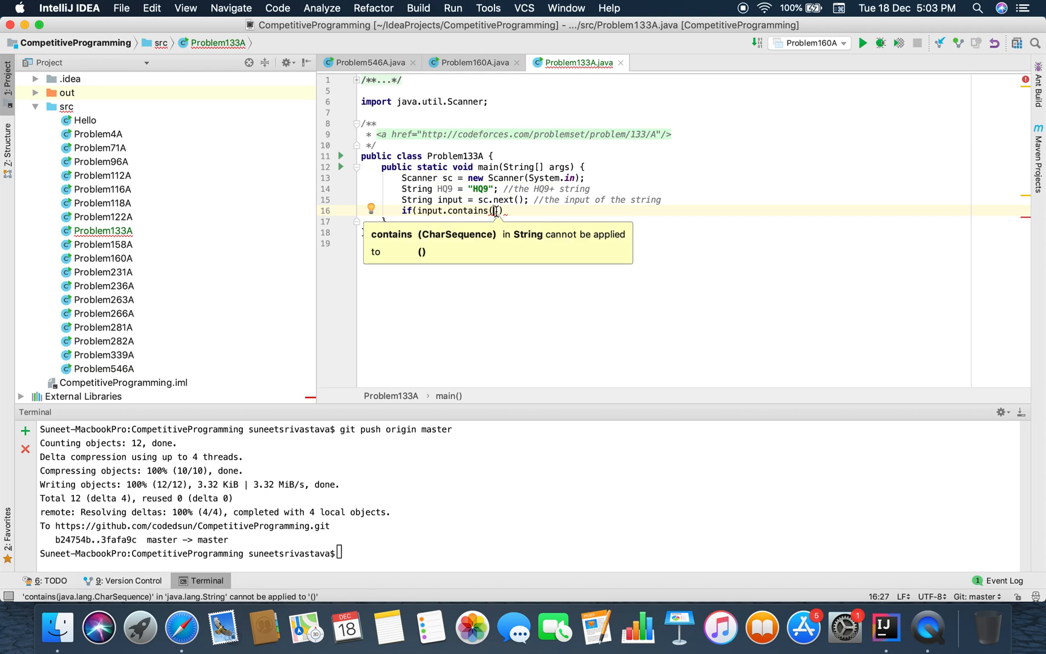
type("\"H")
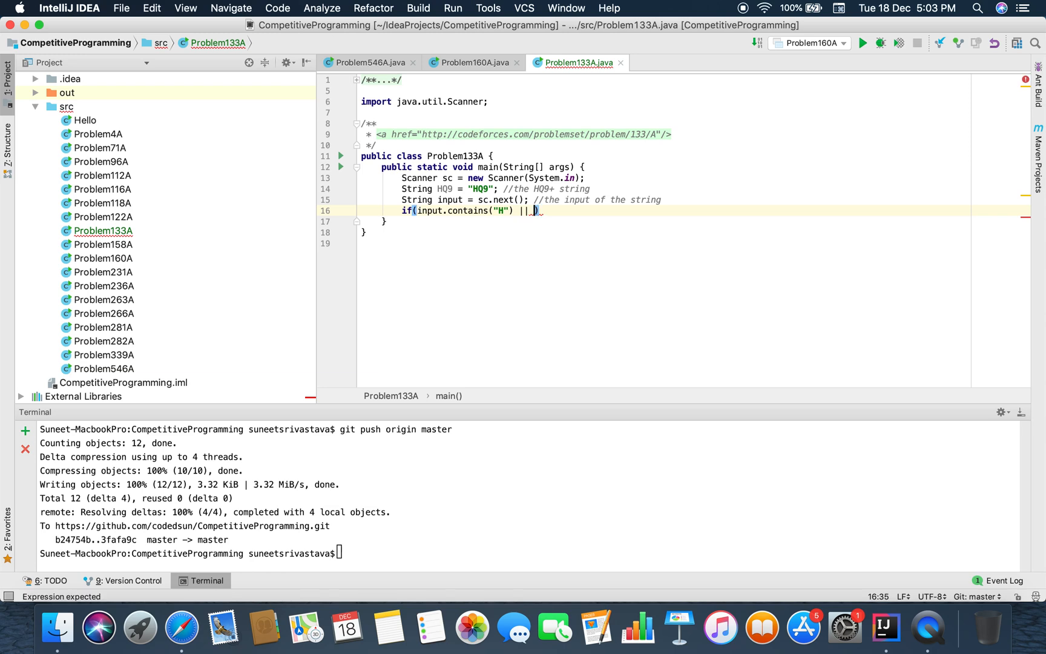
type("input.contains()")
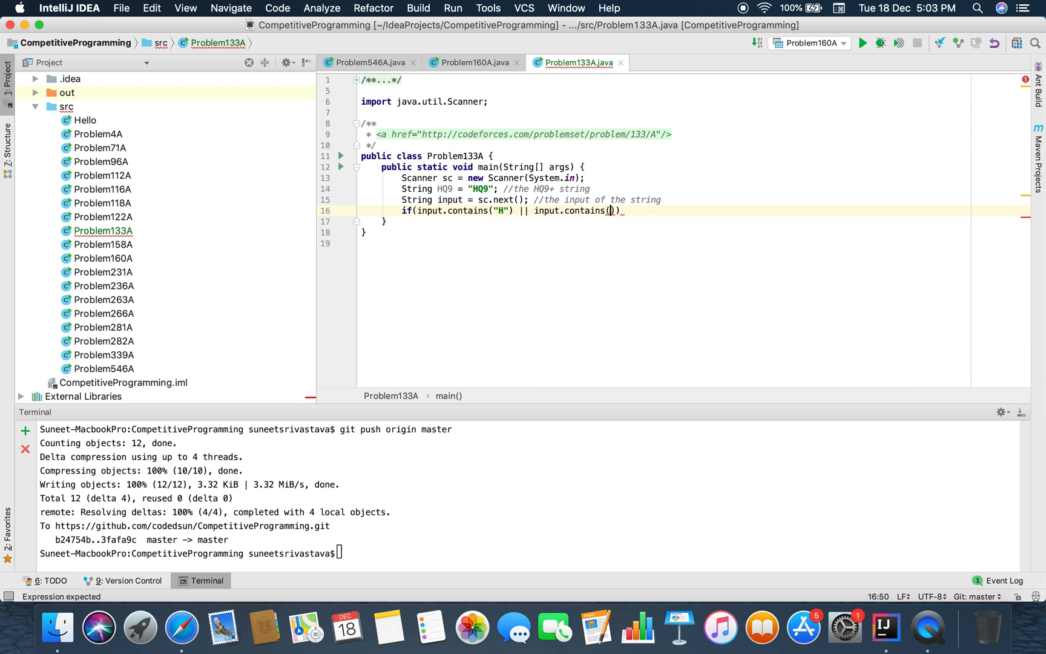
type("\"Q\") || input.contains(\"9\"")
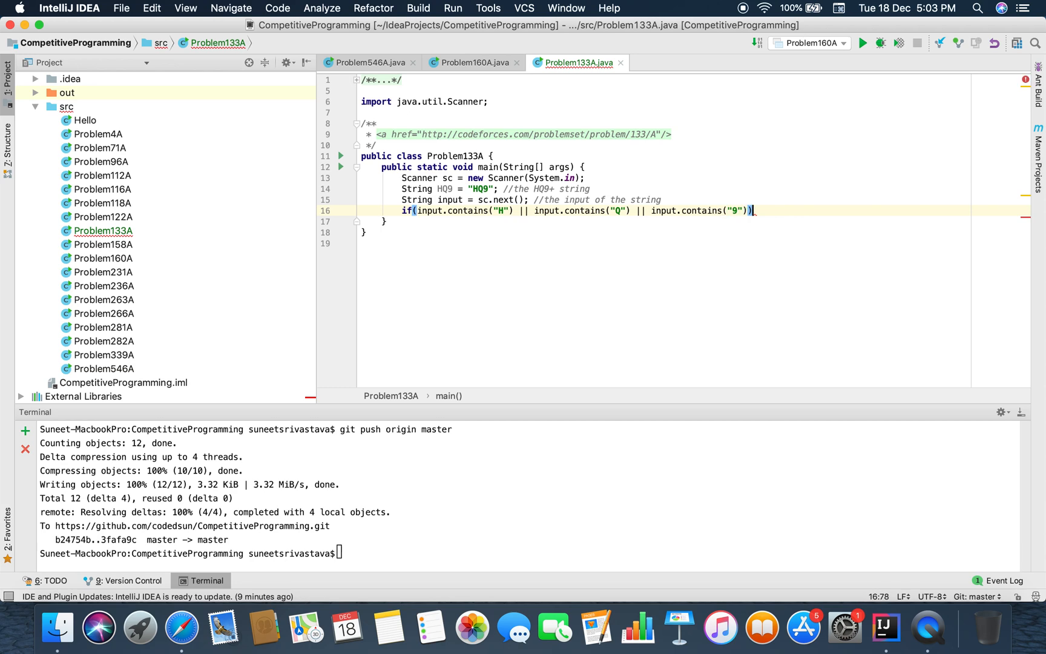
type("{")
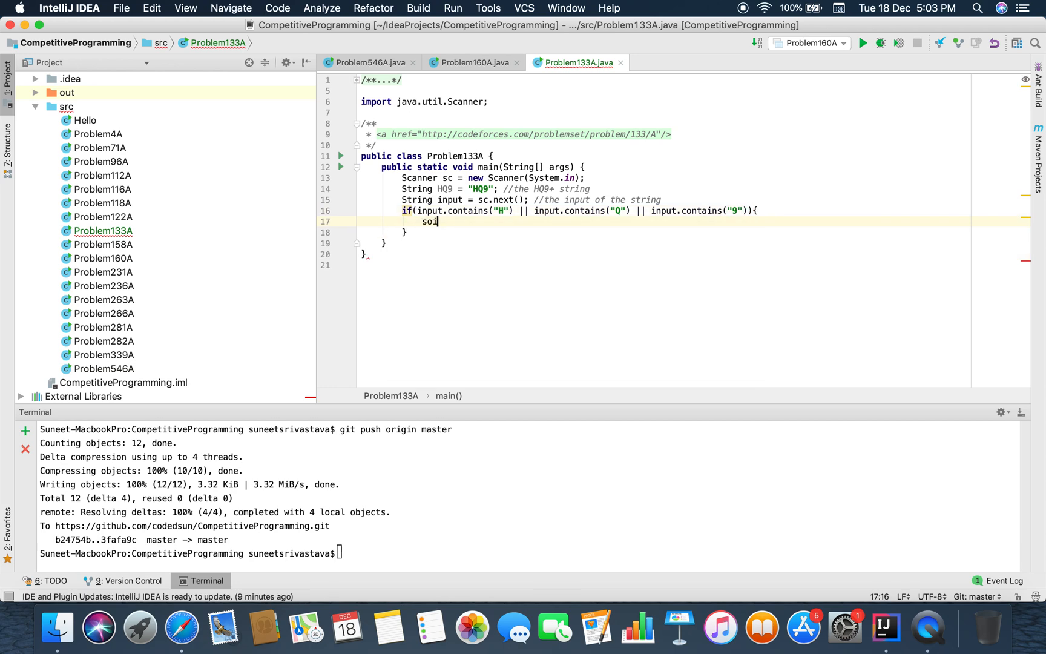
type("System.out.println(\"Y\");")
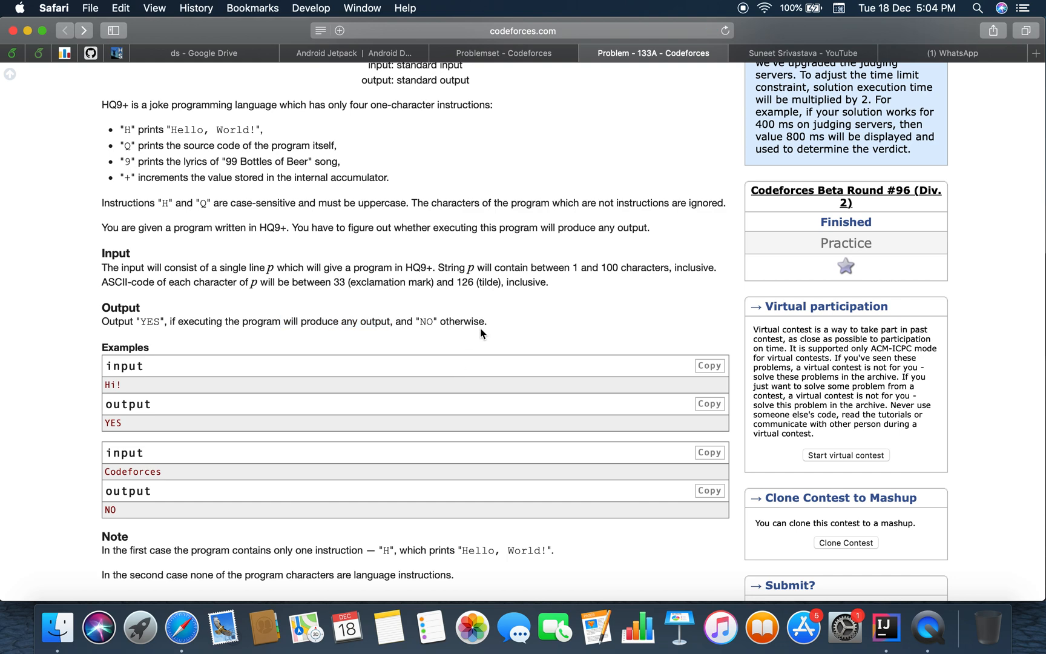
mouse_move(510, 315)
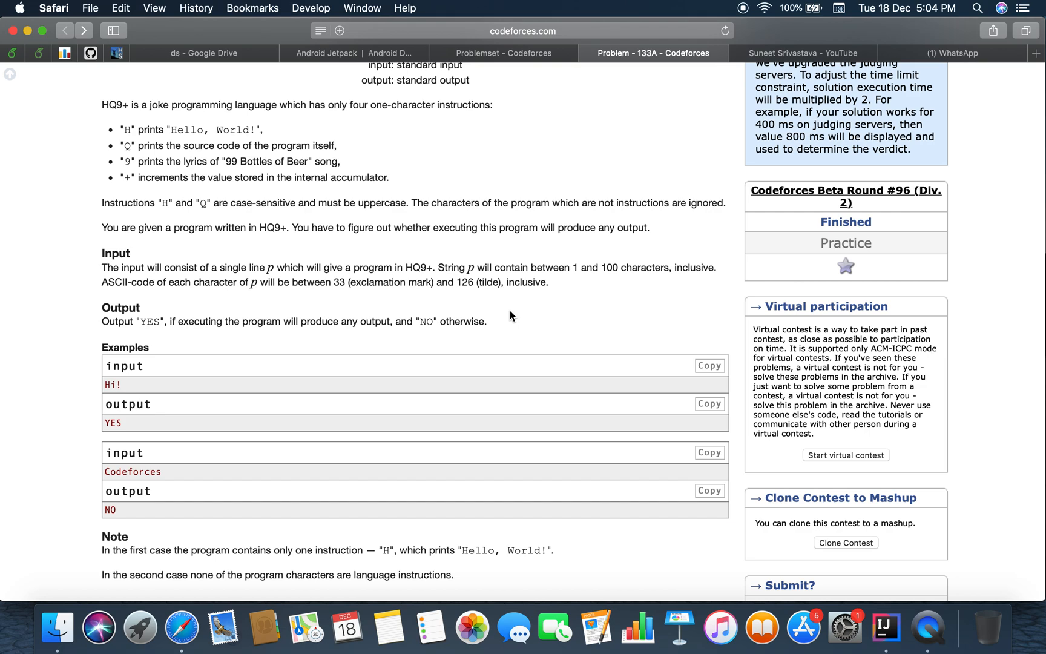
scroll("down", 3)
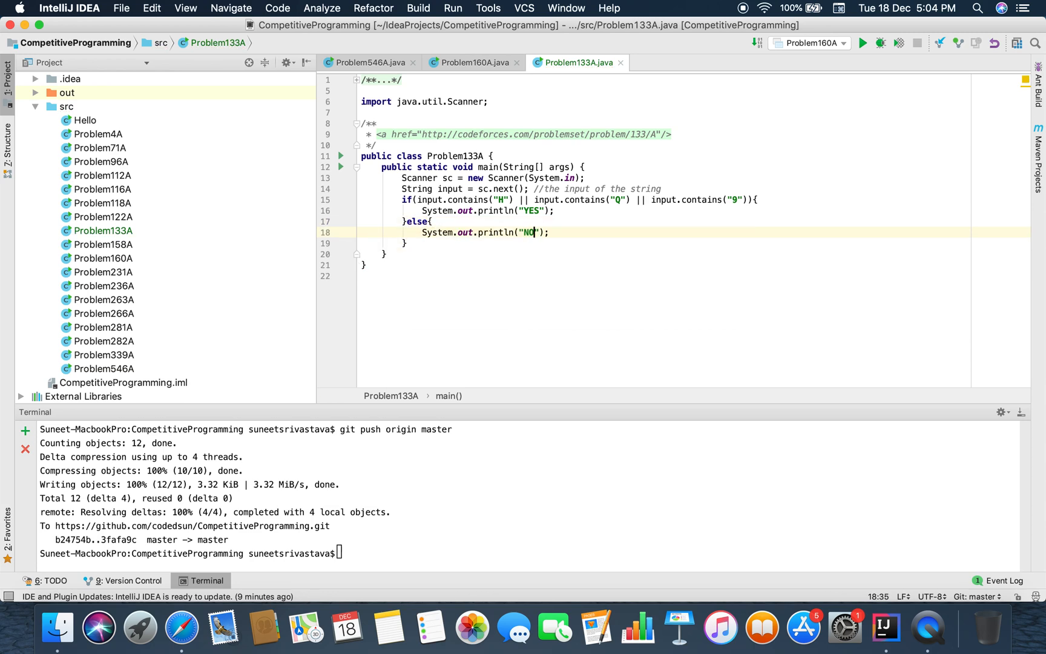
- Select the whole Problem133A solution and return to the Codeforces page in Safari
key("cmd+a")
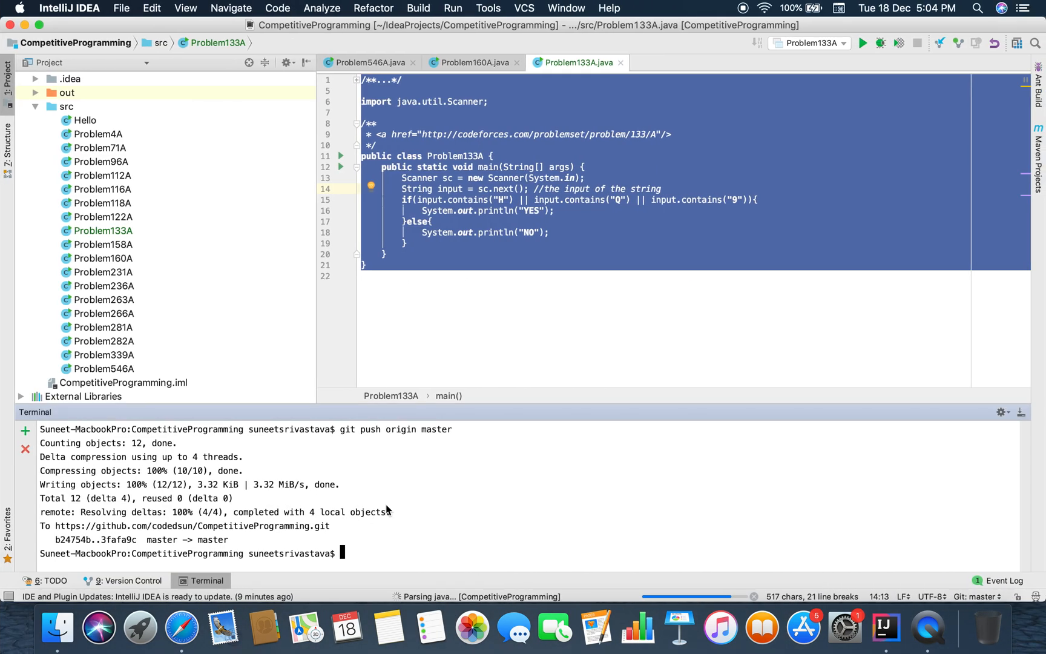
left_click(862, 43)
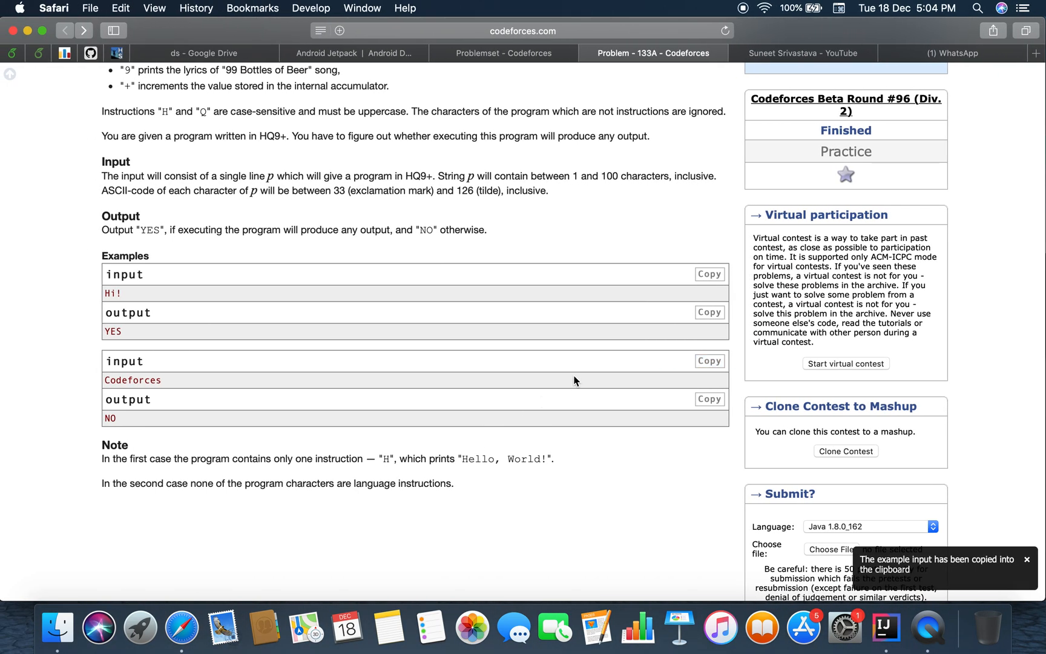
- Copy the second example input, Codeforces, to the clipboard
left_click(884, 627)
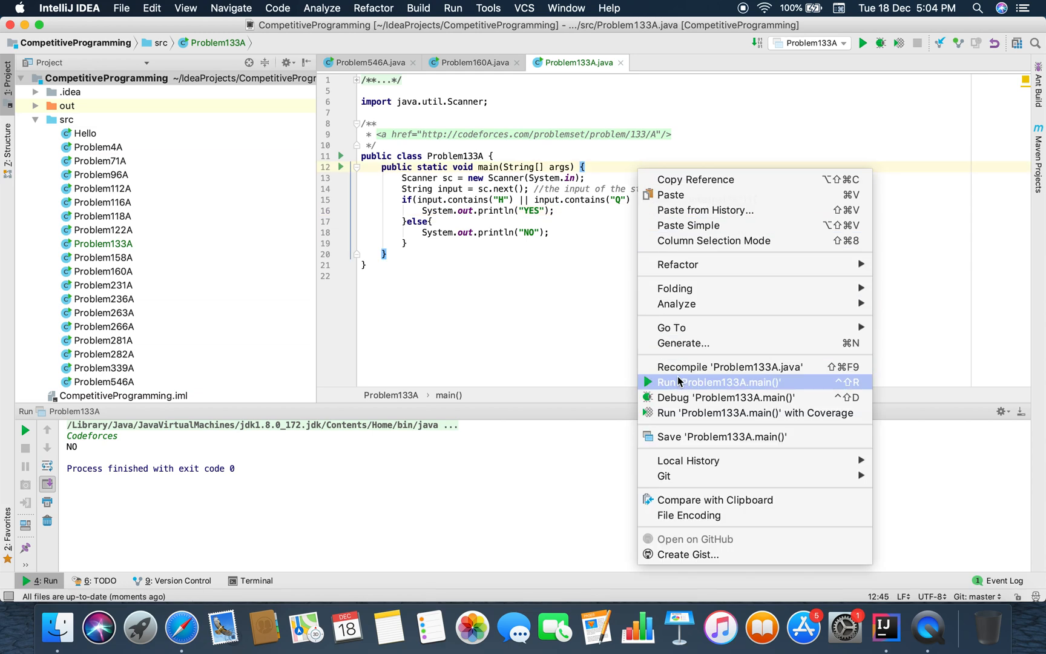
- Run Problem133A, getting NO for Codeforces, then run it with the input a
left_click(717, 381)
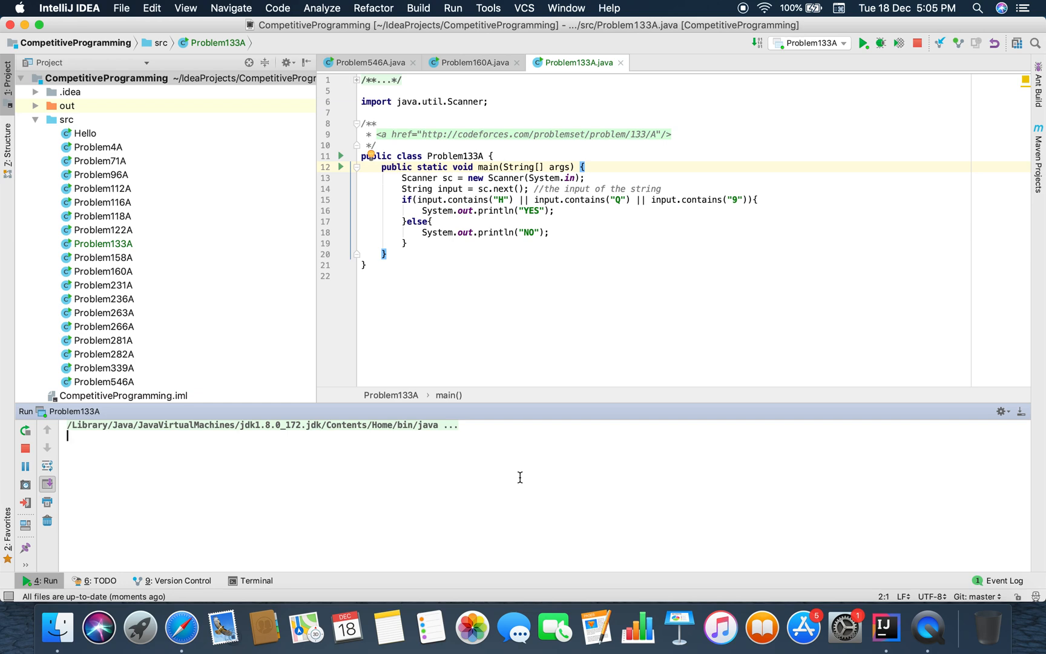
type("a")
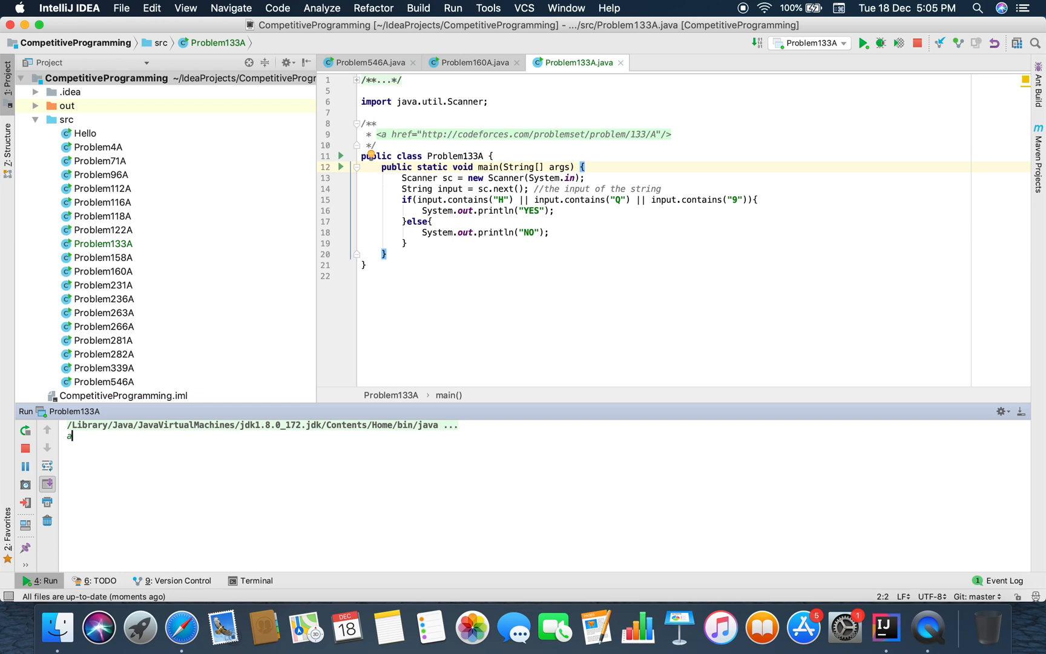
key("enter")
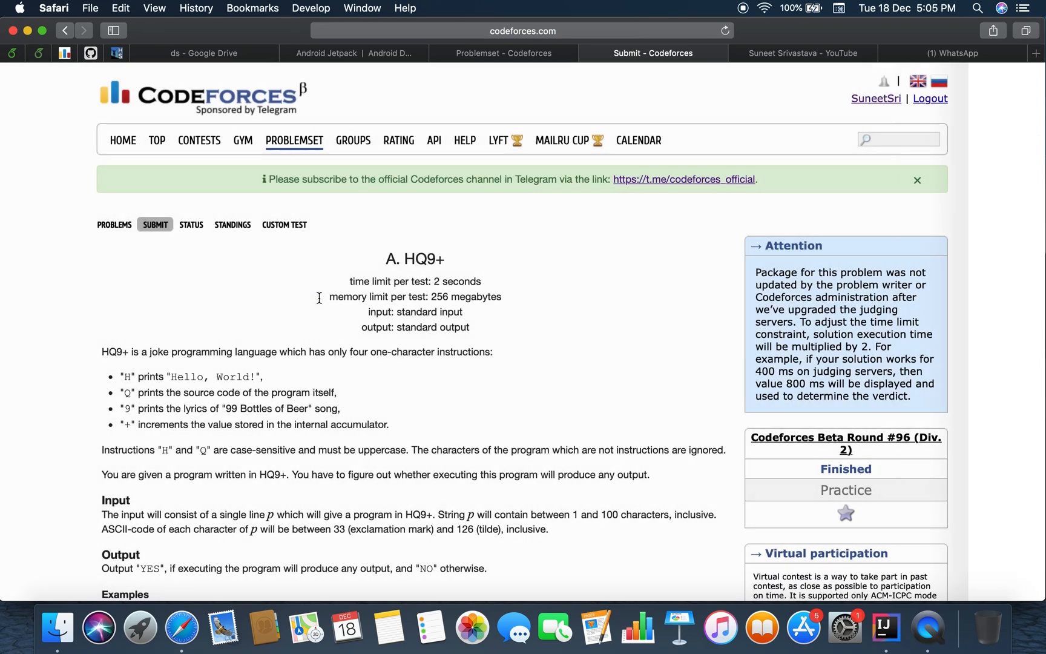
- Paste the solution into the Source code box and submit it to Codeforces
left_click(155, 224)
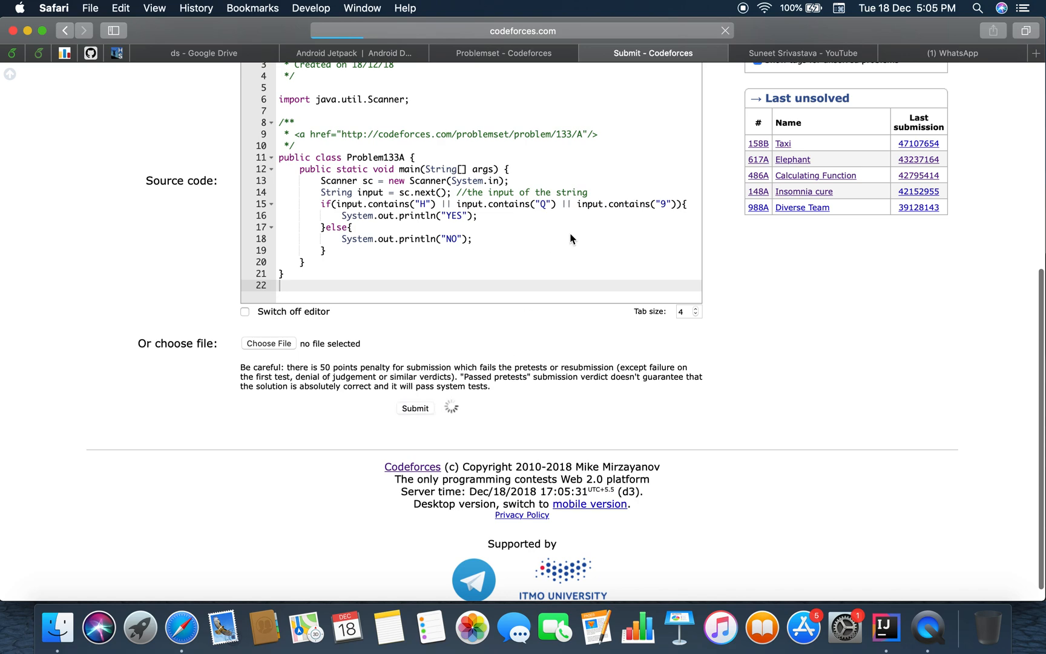
left_click(414, 407)
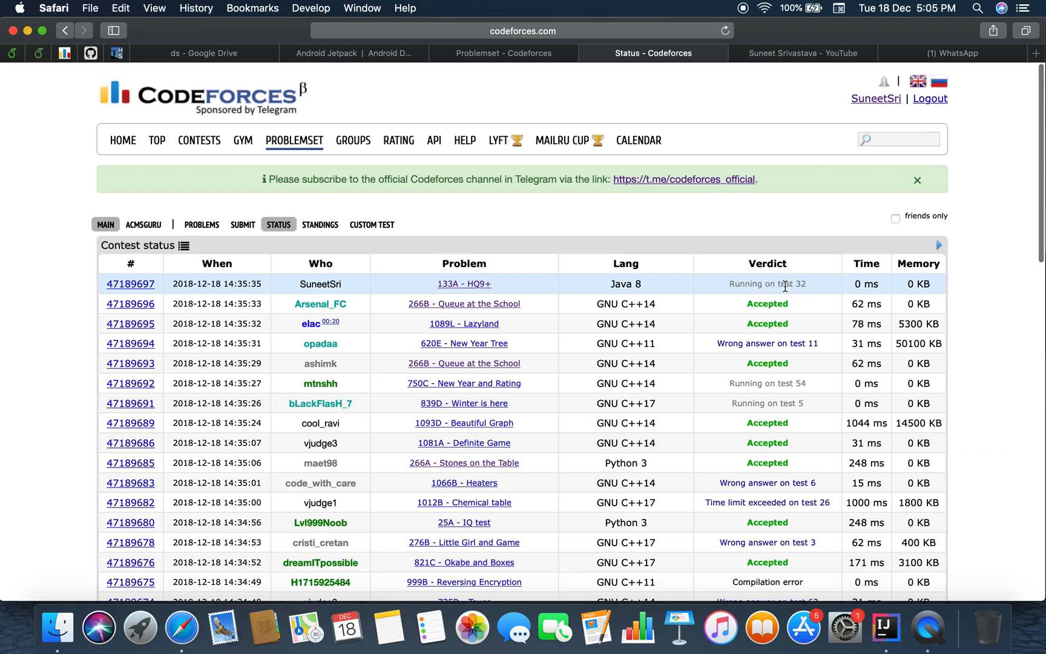
- Scroll the Codeforces Status page until the 133A HQ9+ verdict reads Accepted in 280 ms
scroll("down", 3)
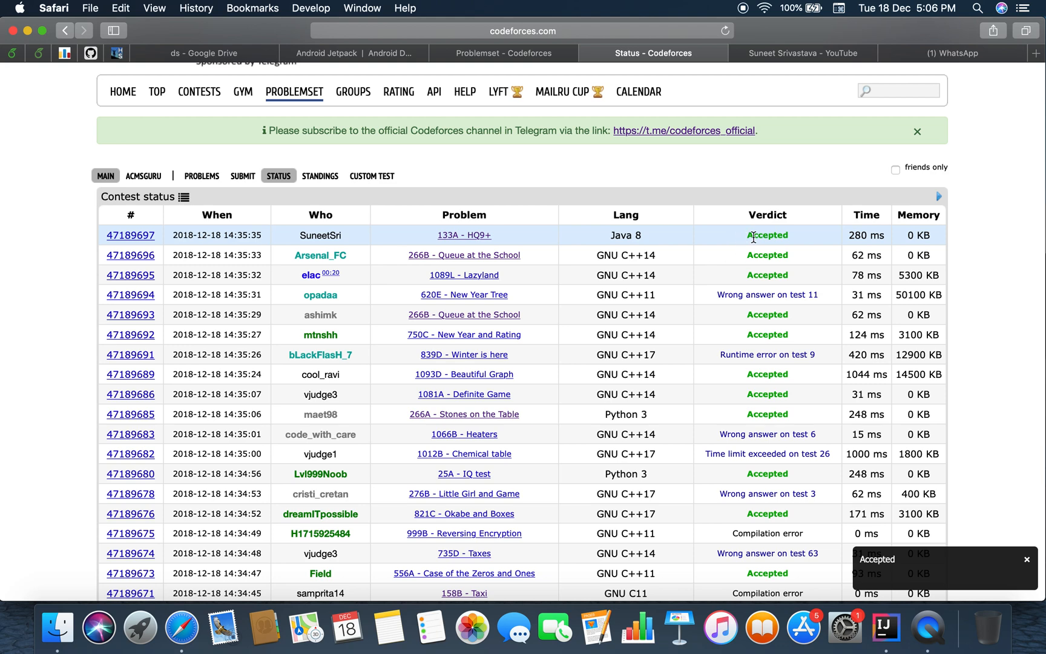
mouse_move(816, 238)
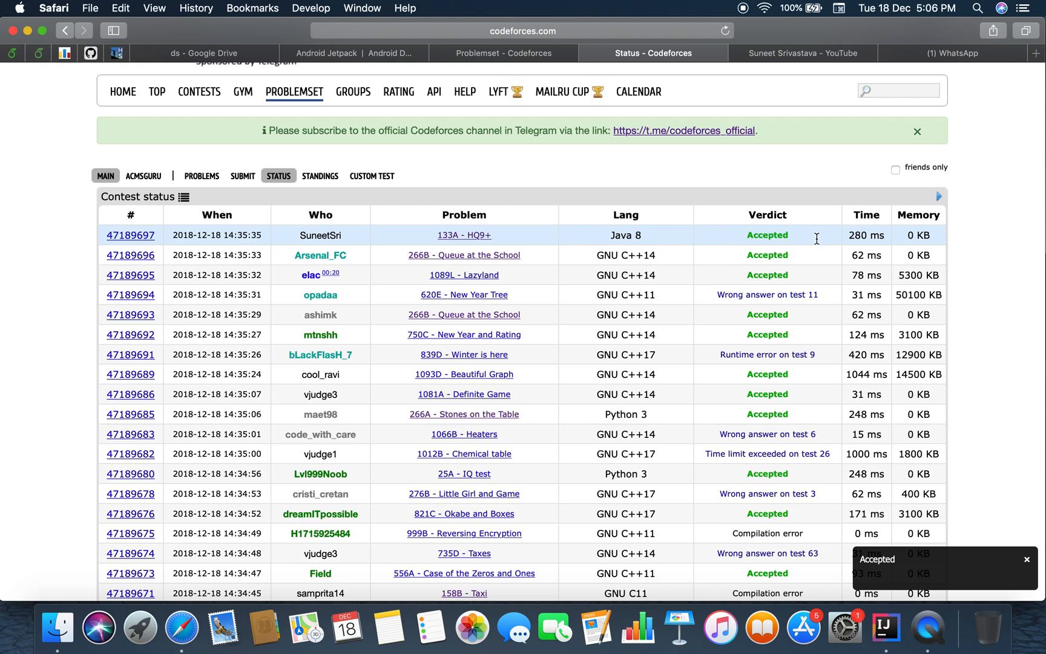